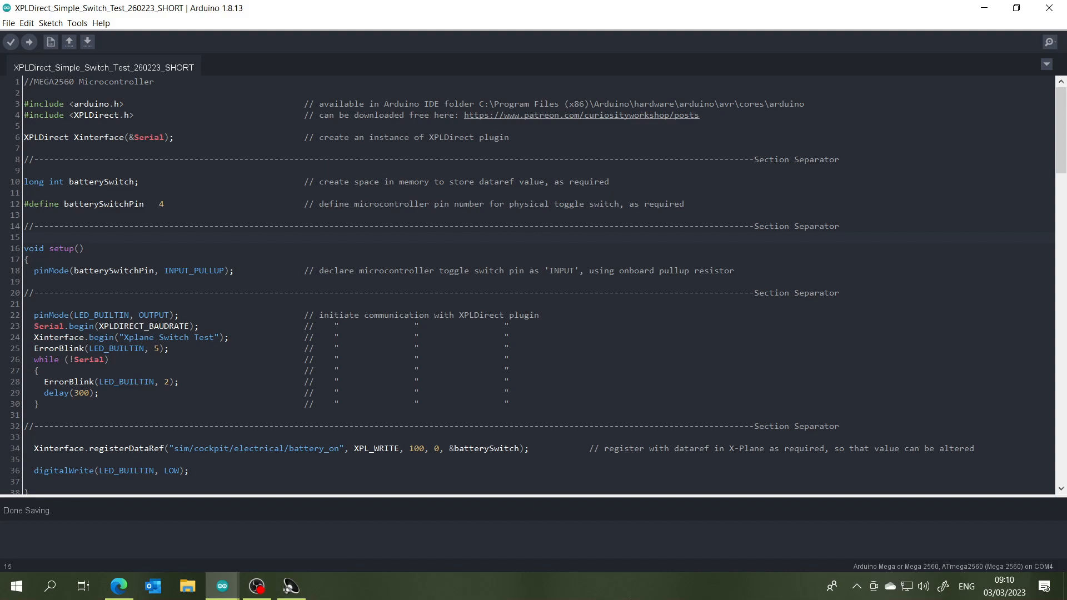
{"action": "mouse_move", "coordinate": [697, 512]}
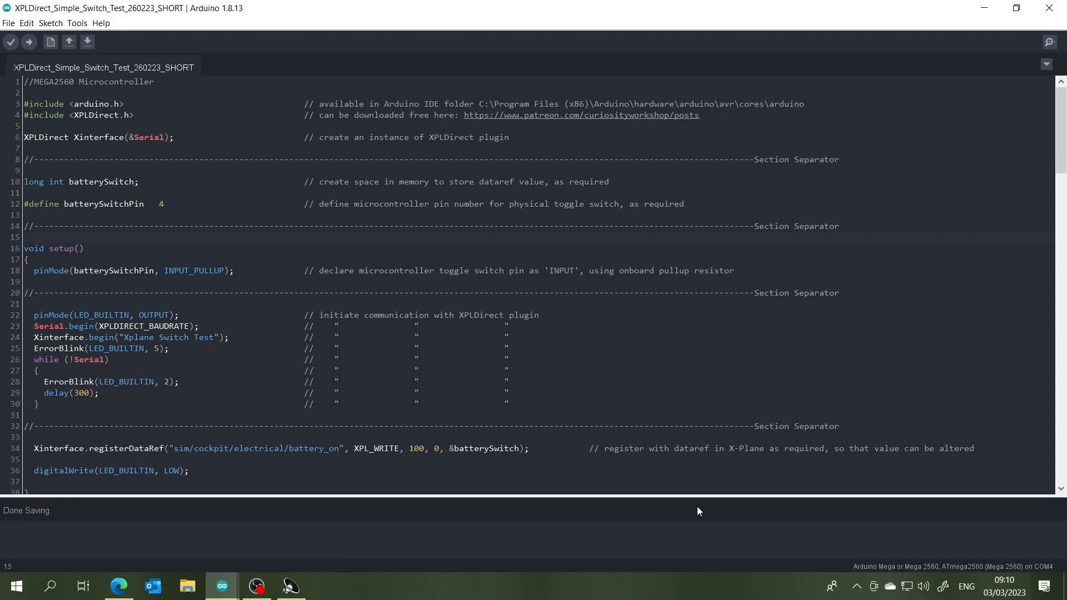
{"action": "mouse_move", "coordinate": [617, 339]}
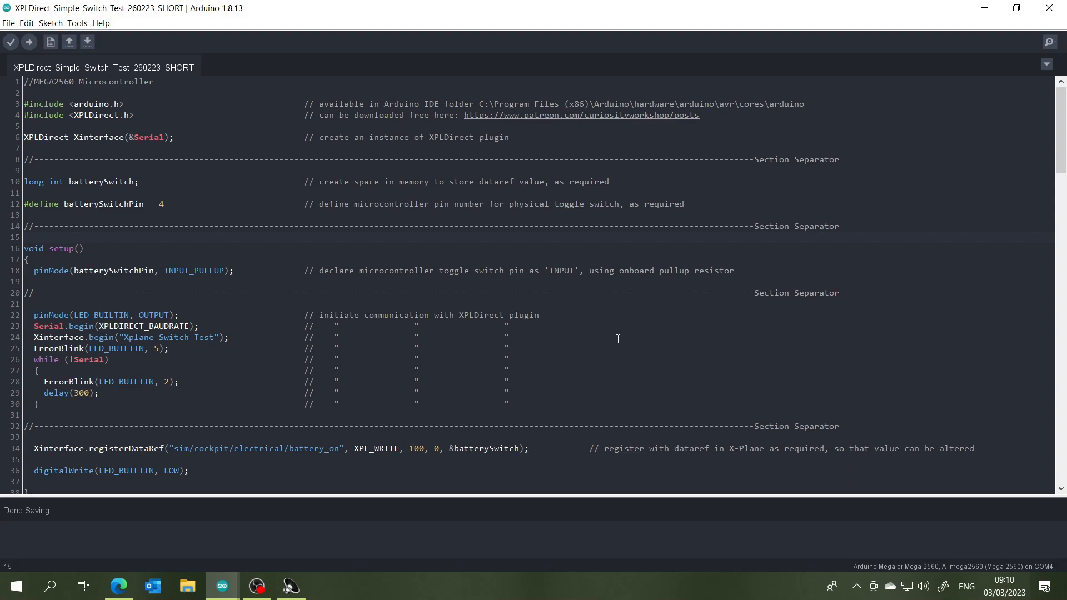
{"action": "mouse_move", "coordinate": [614, 315]}
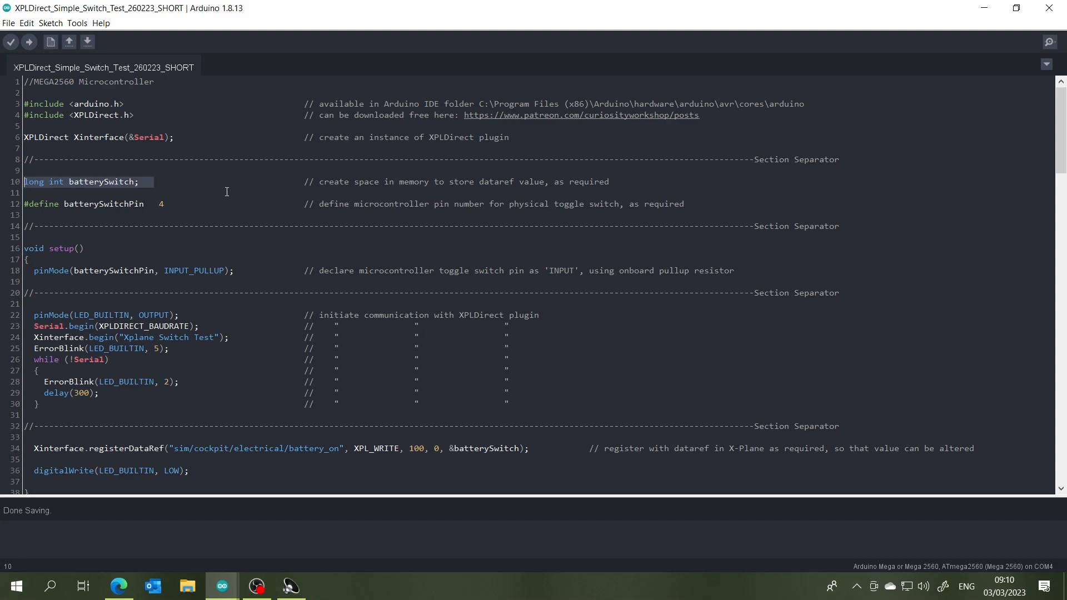
{"action": "mouse_move", "coordinate": [246, 187]}
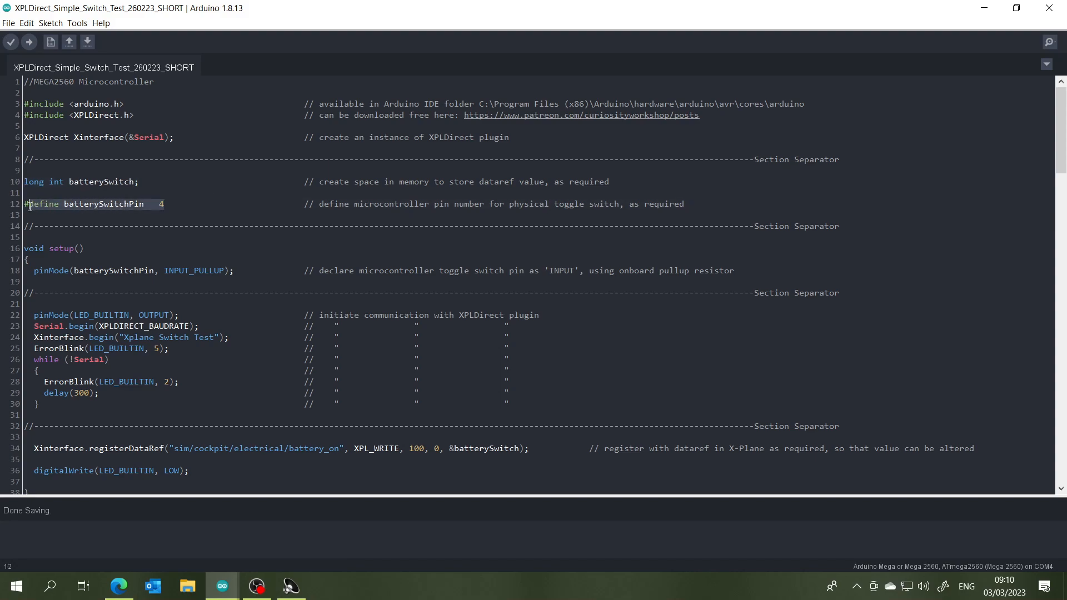
{"action": "mouse_move", "coordinate": [226, 181]}
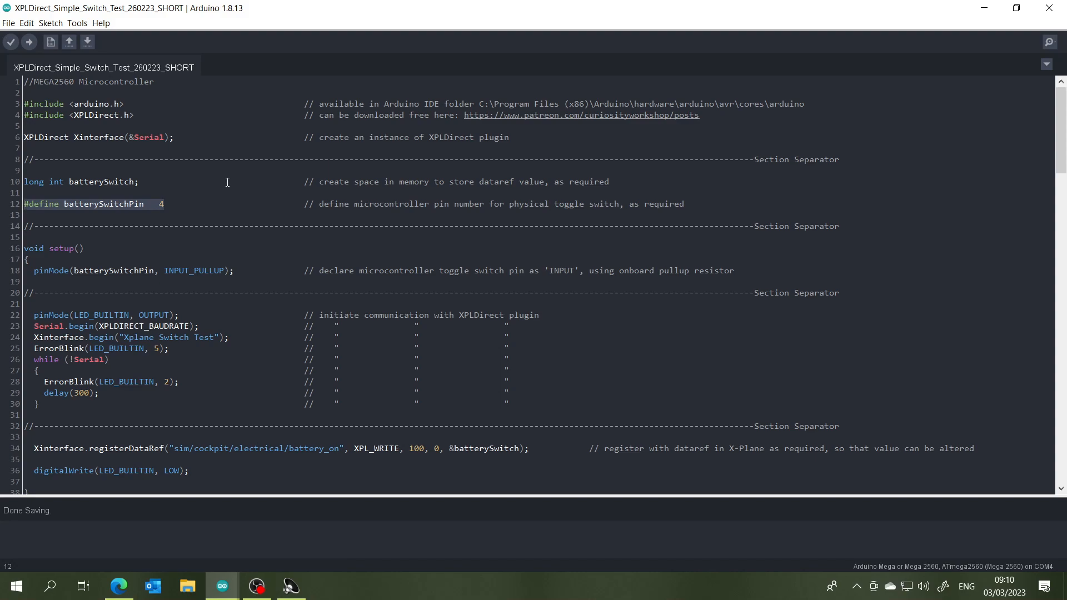
{"action": "mouse_move", "coordinate": [210, 190]}
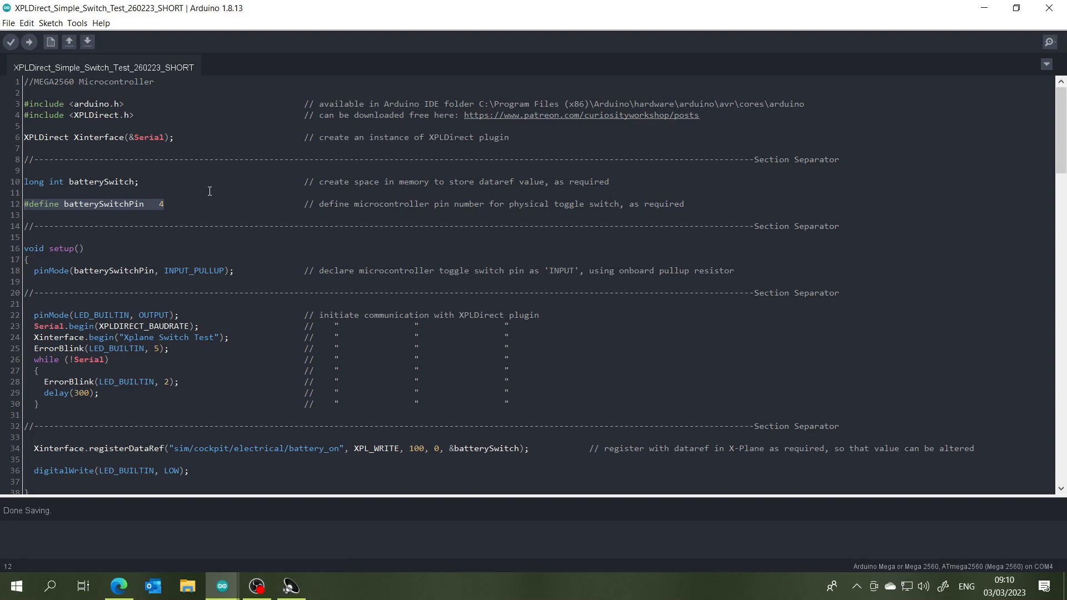
{"action": "mouse_move", "coordinate": [262, 272]}
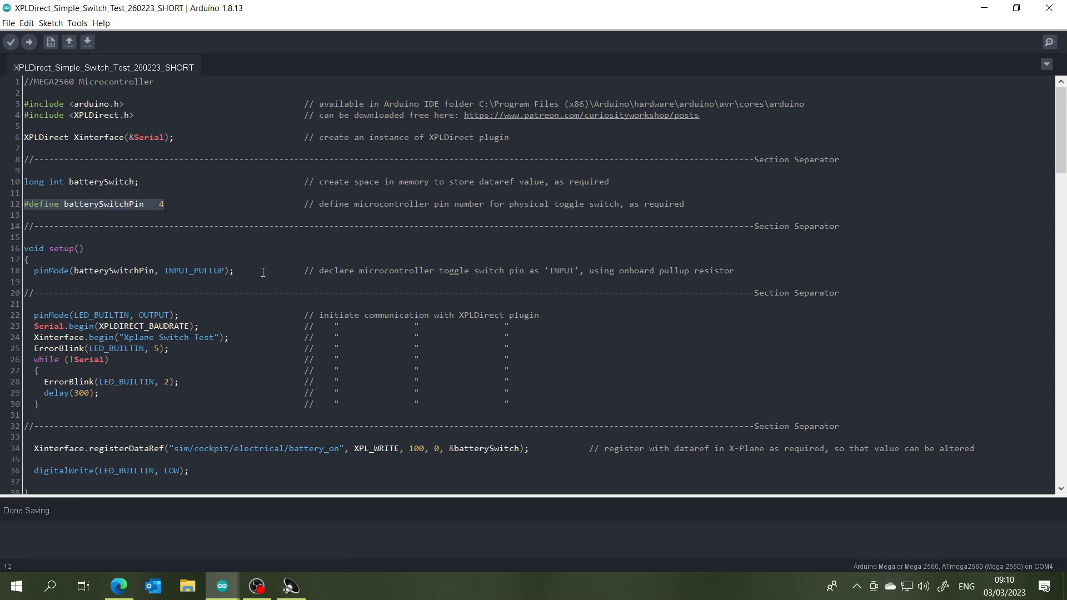
Scroll through the single-switch test sketch from its declarations to the end and back.
{"action": "left_click", "coordinate": [244, 270]}
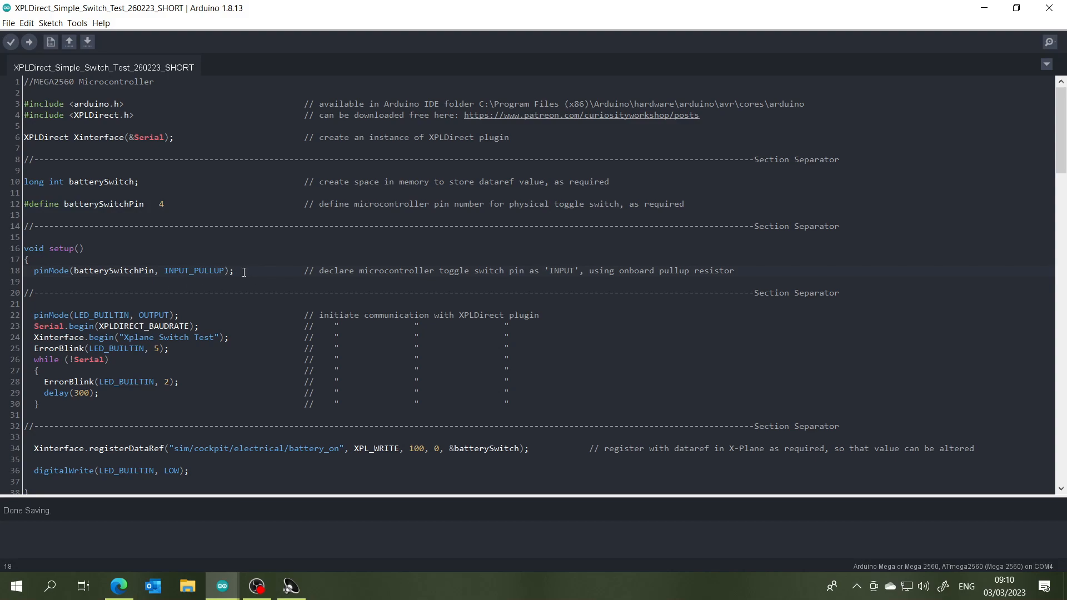
{"action": "mouse_move", "coordinate": [276, 267]}
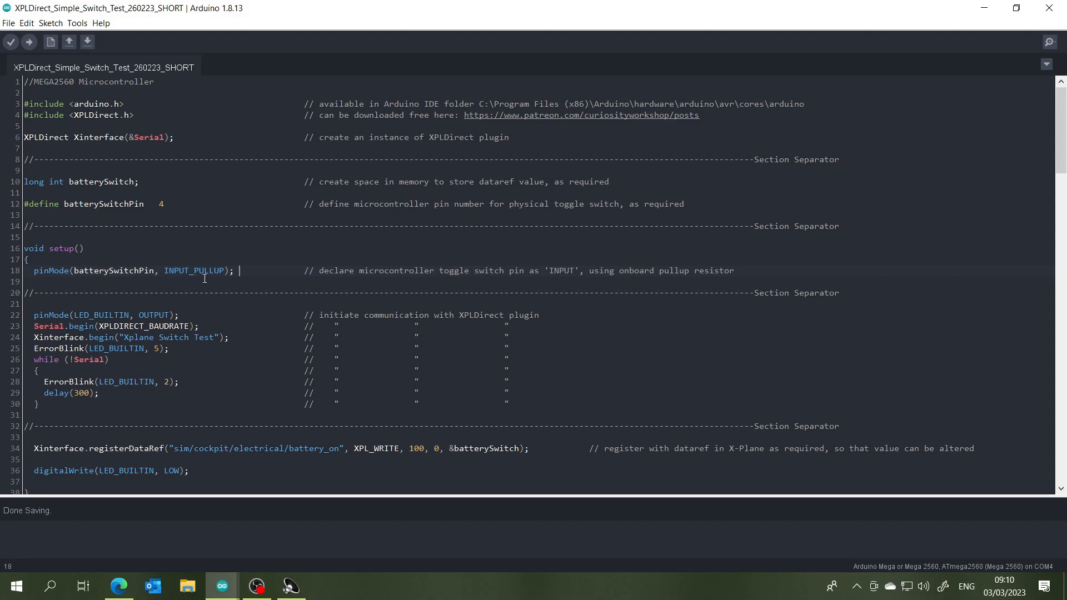
{"action": "scroll", "scroll_direction": "down", "scroll_amount": 3}
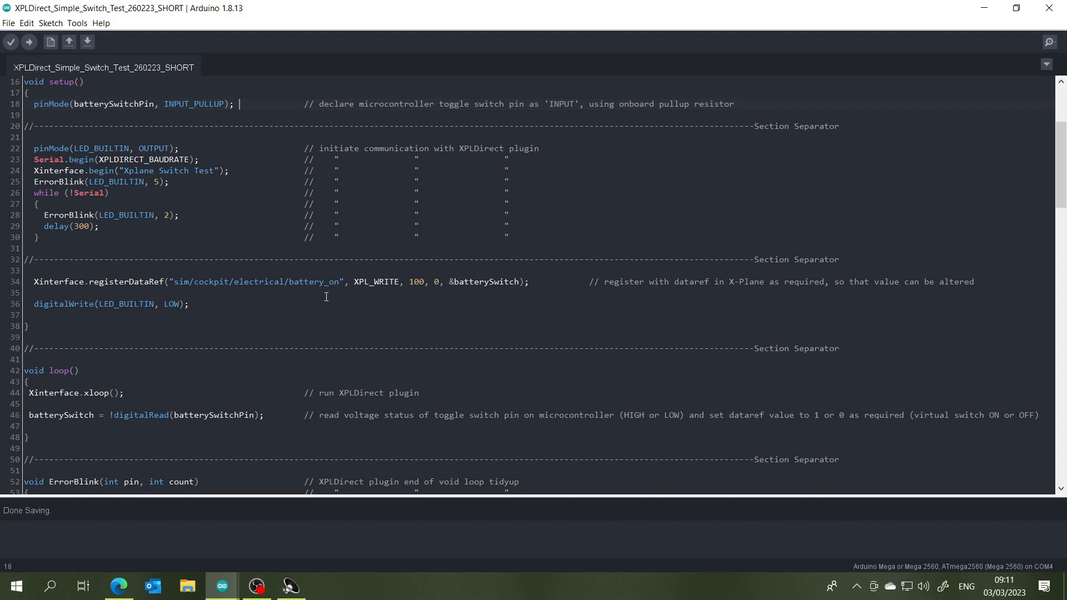
{"action": "mouse_move", "coordinate": [310, 294]}
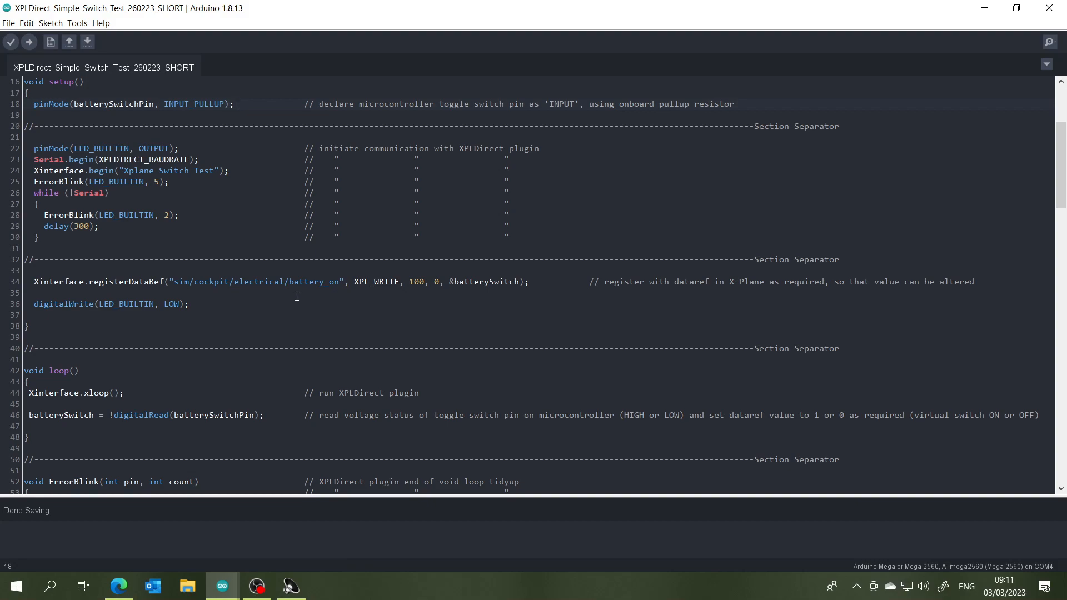
{"action": "mouse_move", "coordinate": [335, 287]}
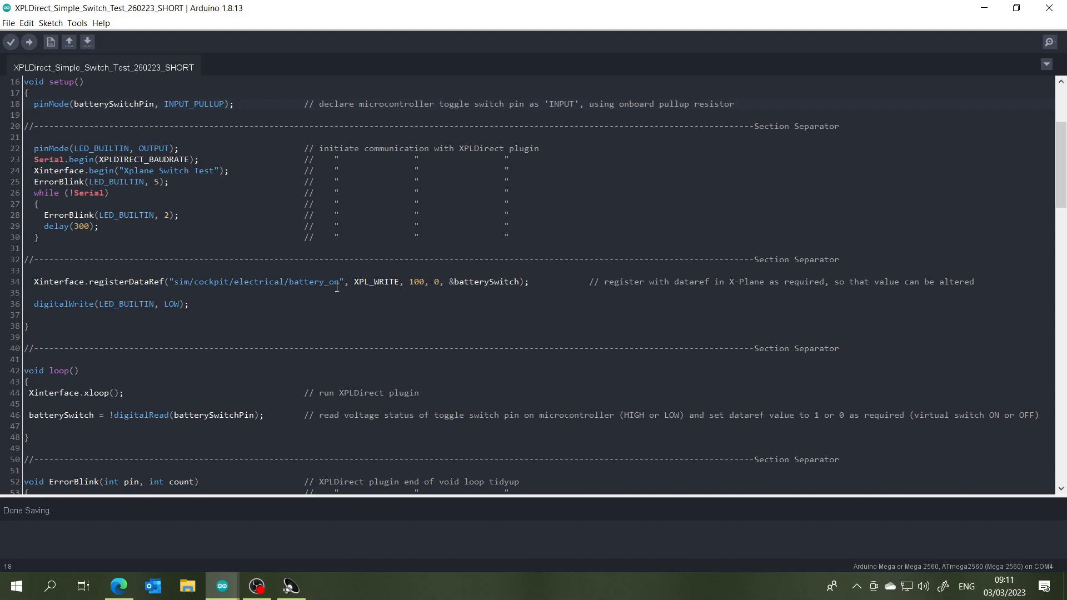
{"action": "scroll", "scroll_direction": "down", "scroll_amount": 3}
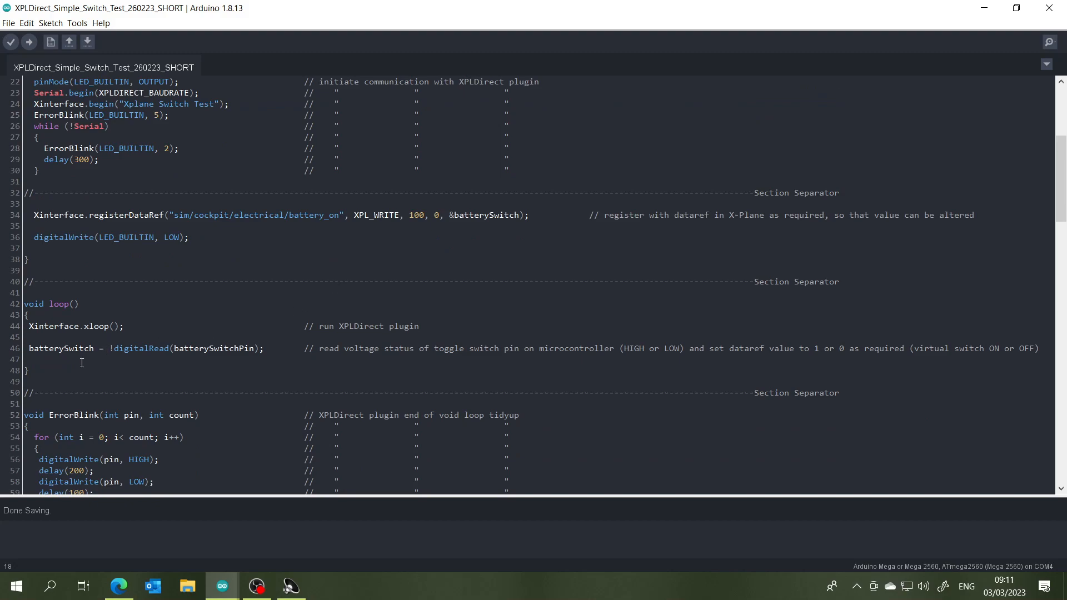
{"action": "mouse_move", "coordinate": [83, 369]}
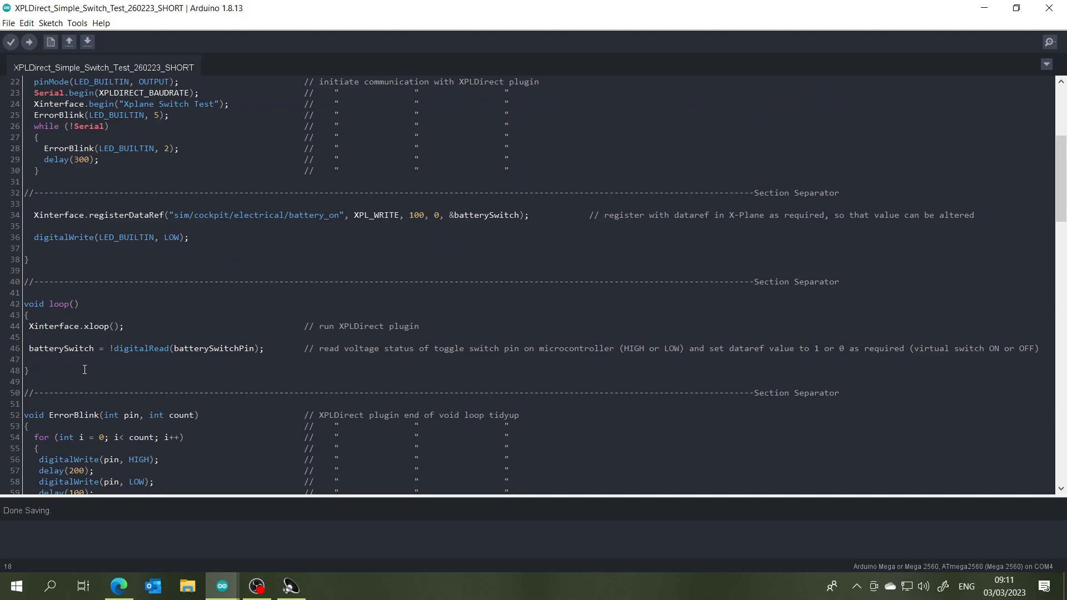
{"action": "scroll", "scroll_direction": "up", "scroll_amount": 3}
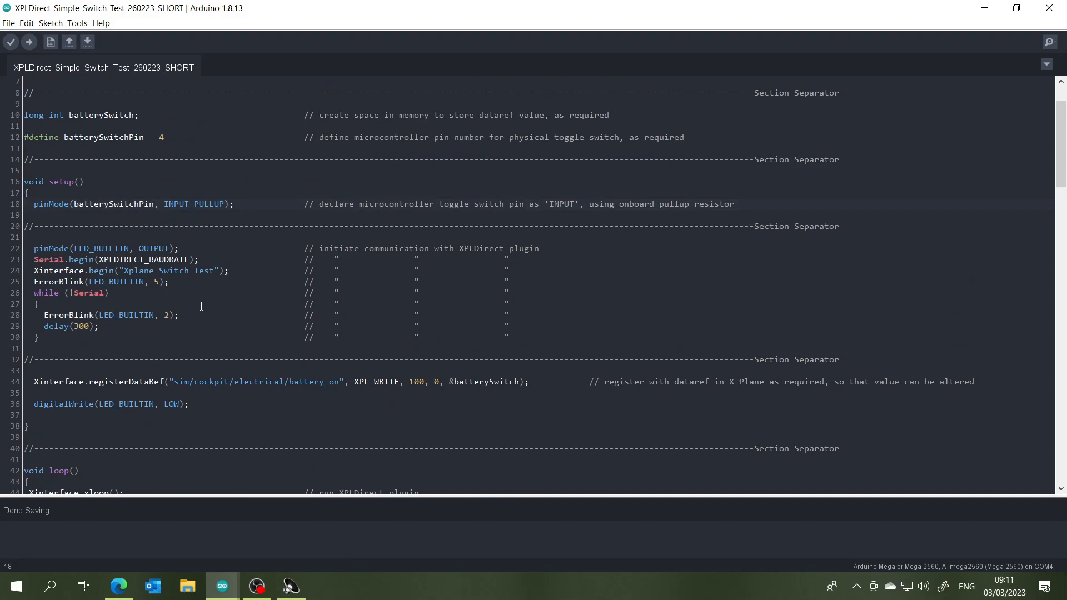
{"action": "scroll", "scroll_direction": "down", "scroll_amount": 3}
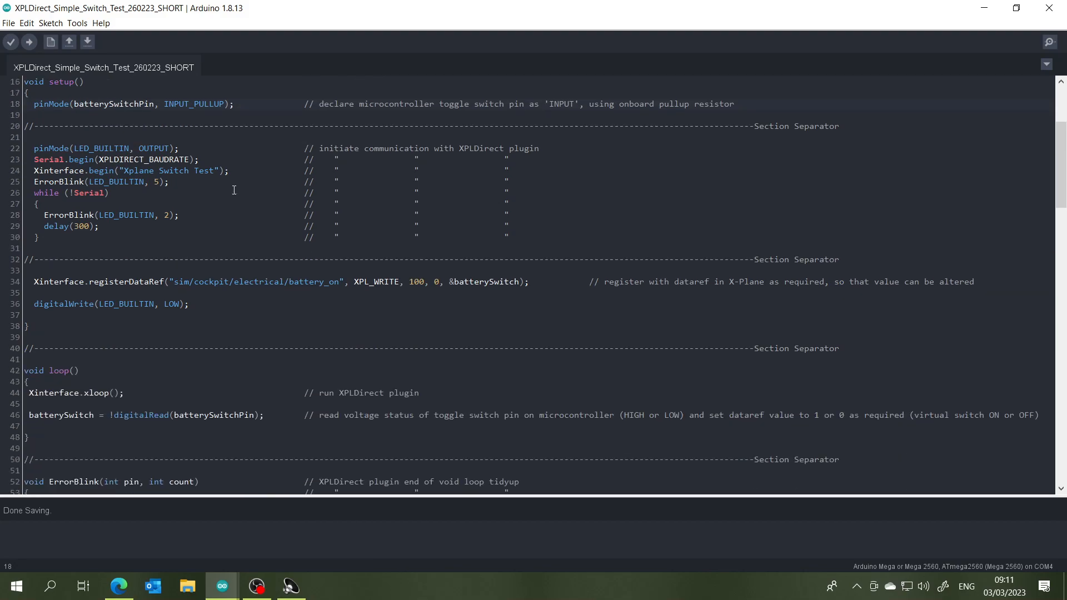
{"action": "scroll", "scroll_direction": "down", "scroll_amount": 3}
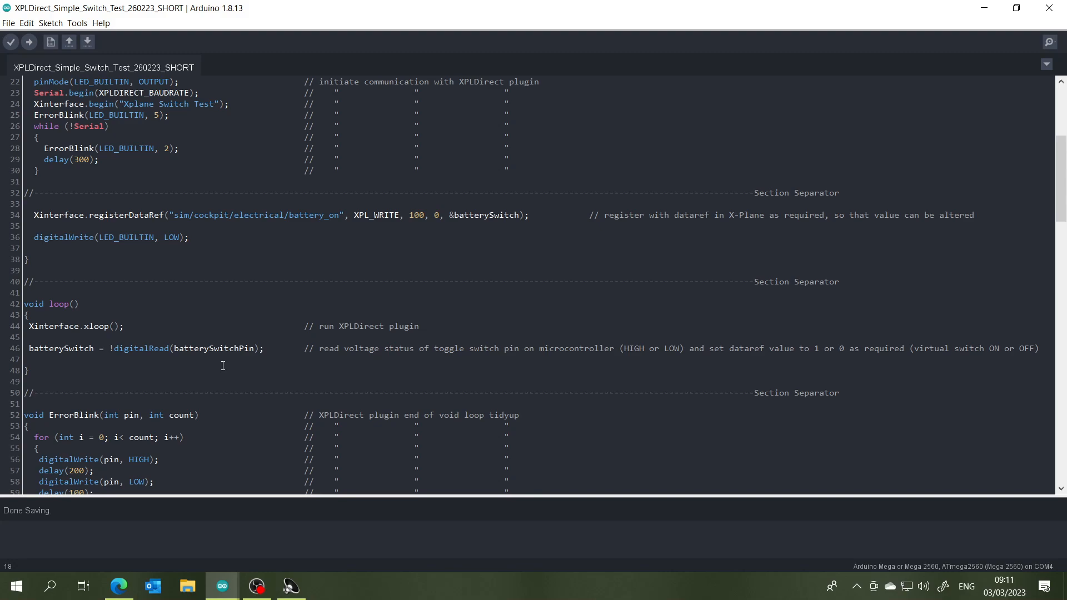
{"action": "scroll", "scroll_direction": "up", "scroll_amount": 3}
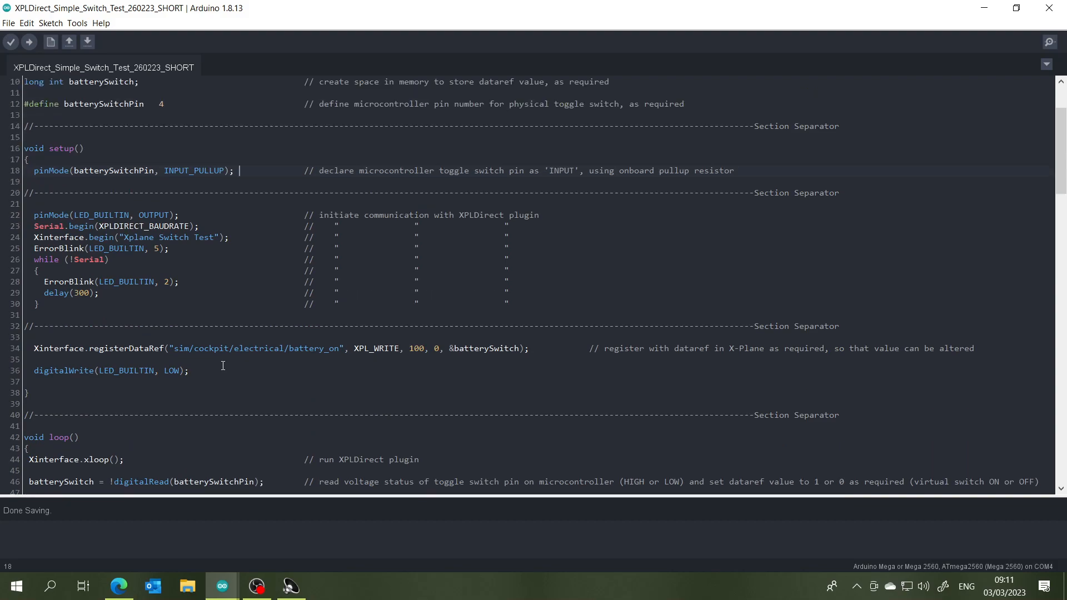
{"action": "mouse_move", "coordinate": [305, 361]}
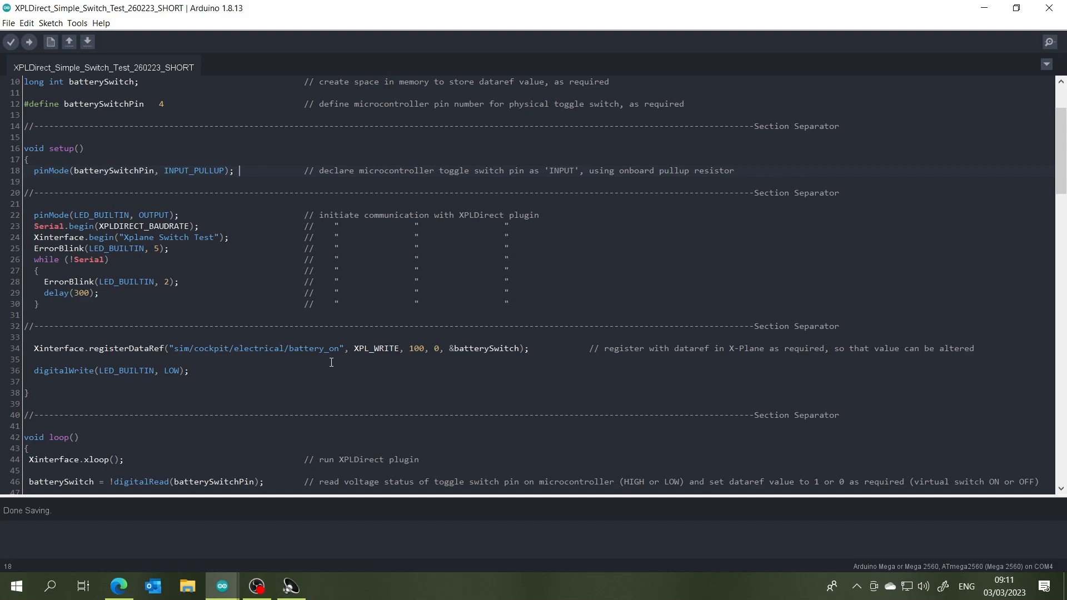
{"action": "scroll", "scroll_direction": "up", "scroll_amount": 3}
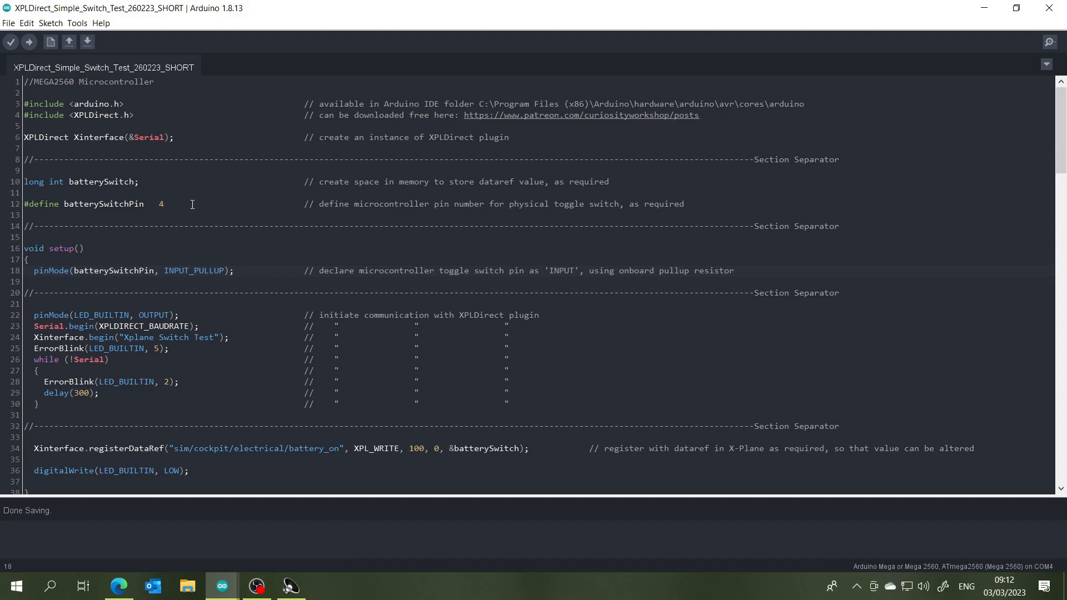
{"action": "scroll", "scroll_direction": "down", "scroll_amount": 3}
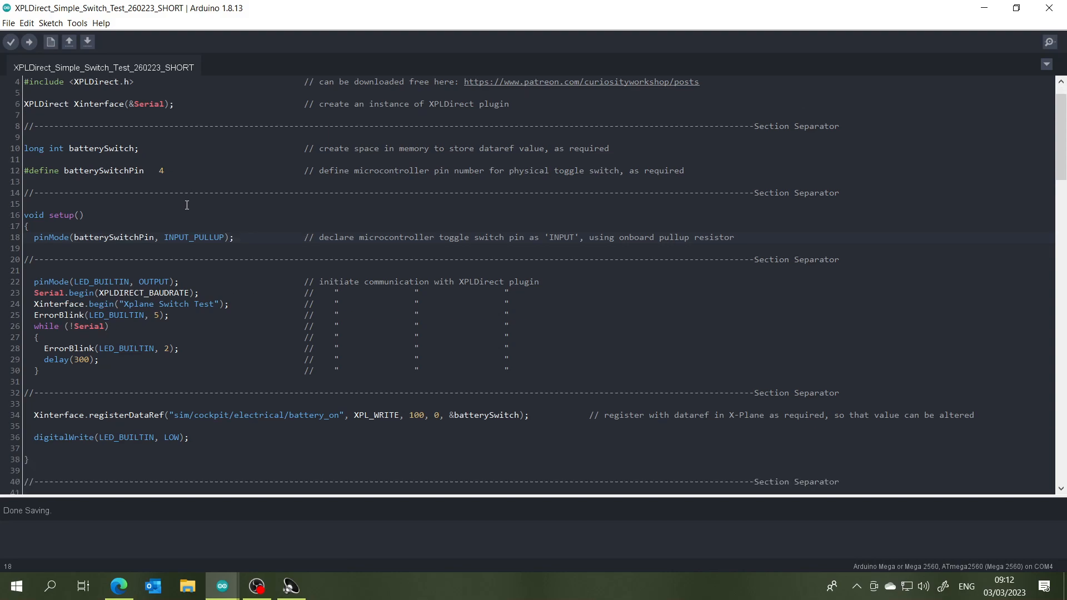
{"action": "scroll", "scroll_direction": "down", "scroll_amount": 3}
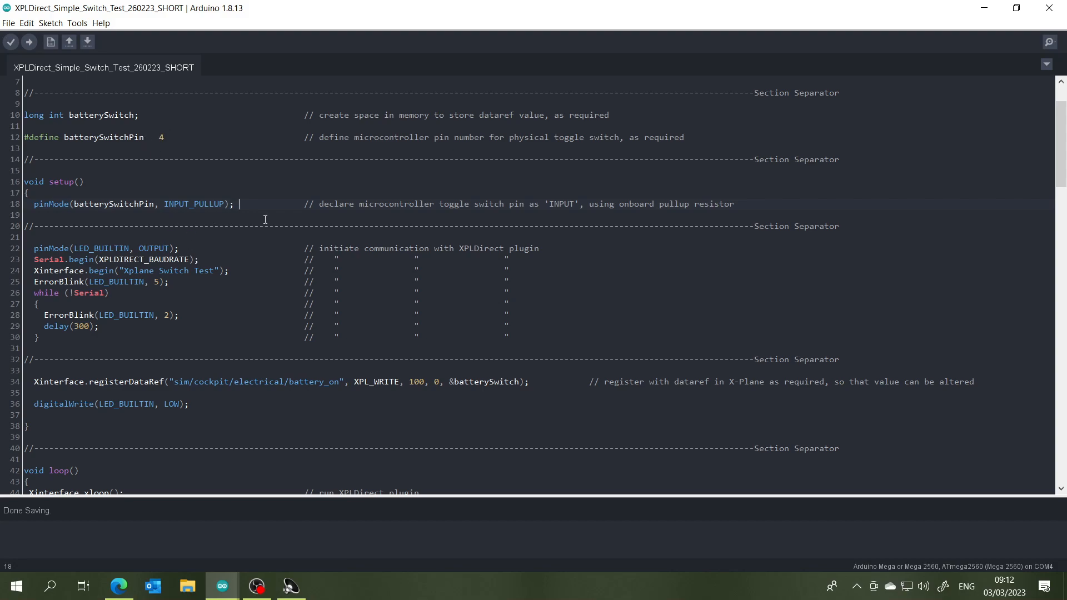
{"action": "scroll", "scroll_direction": "down", "scroll_amount": 3}
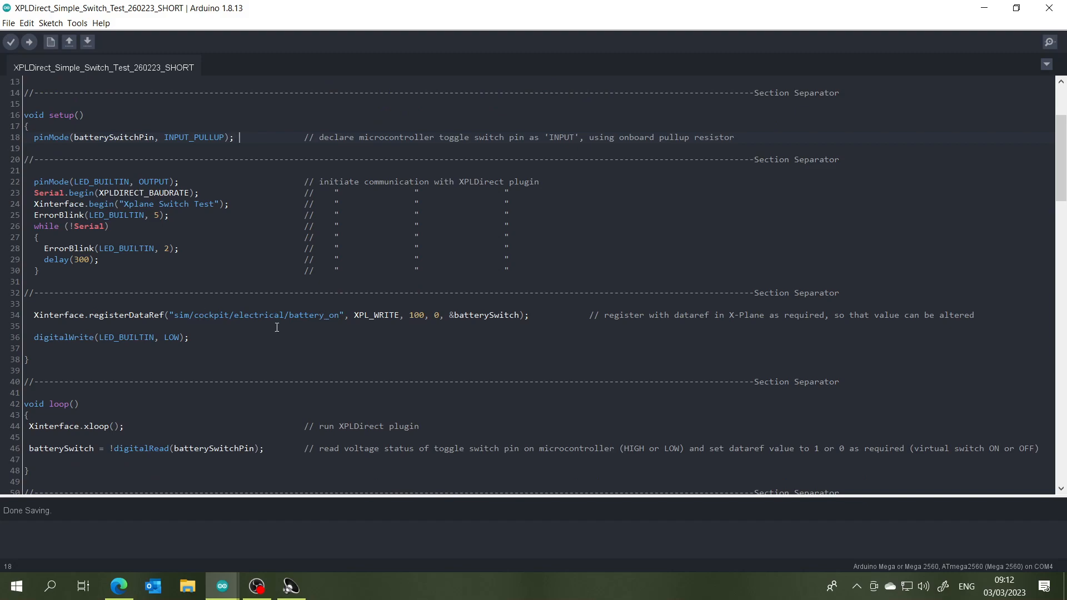
{"action": "scroll", "scroll_direction": "down", "scroll_amount": 3}
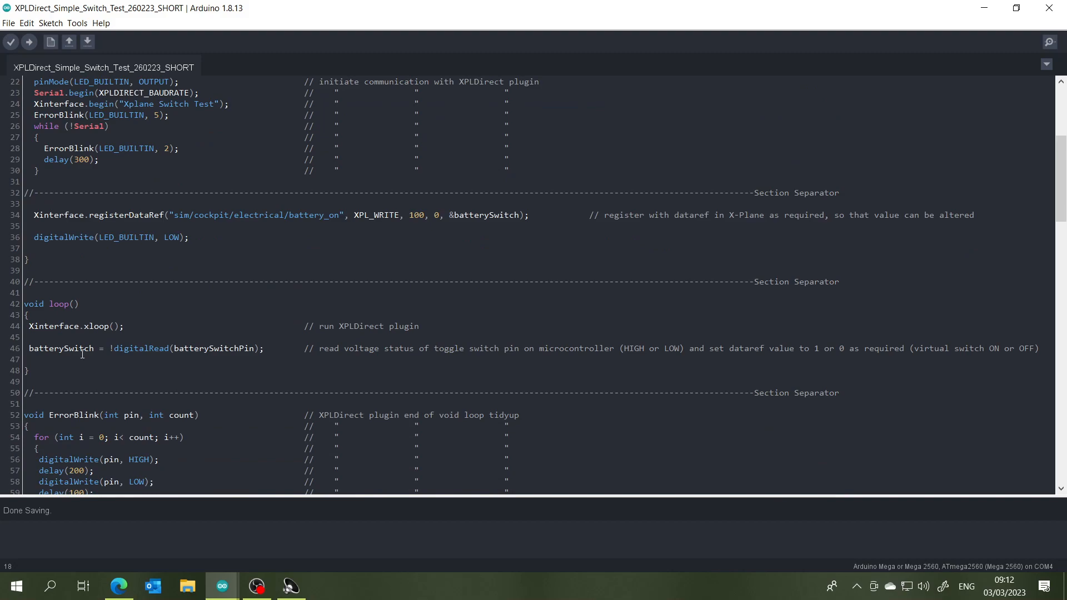
{"action": "mouse_move", "coordinate": [68, 355]}
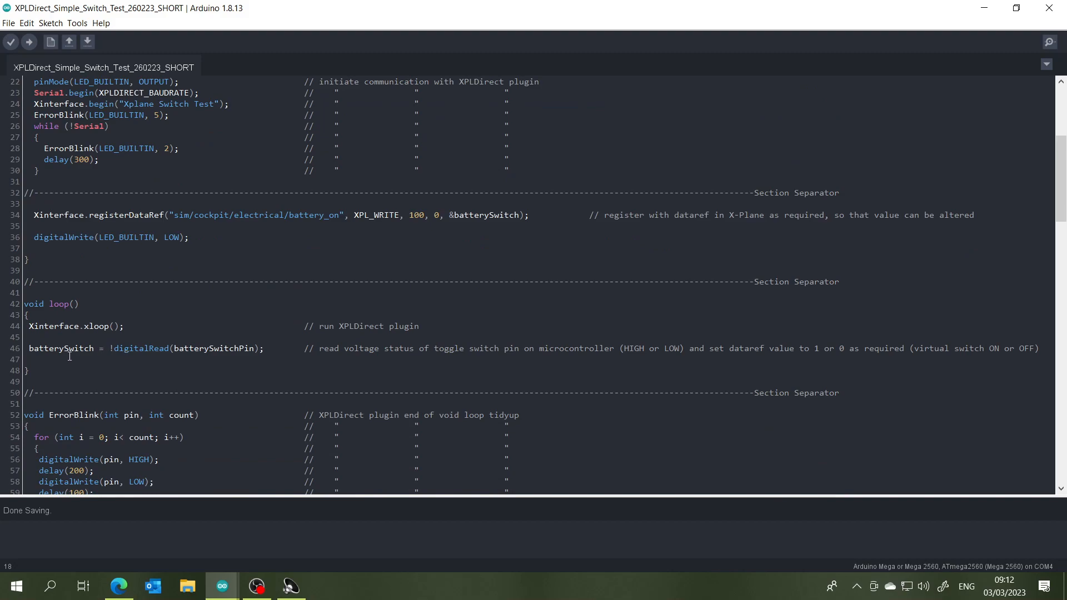
{"action": "mouse_move", "coordinate": [216, 351]}
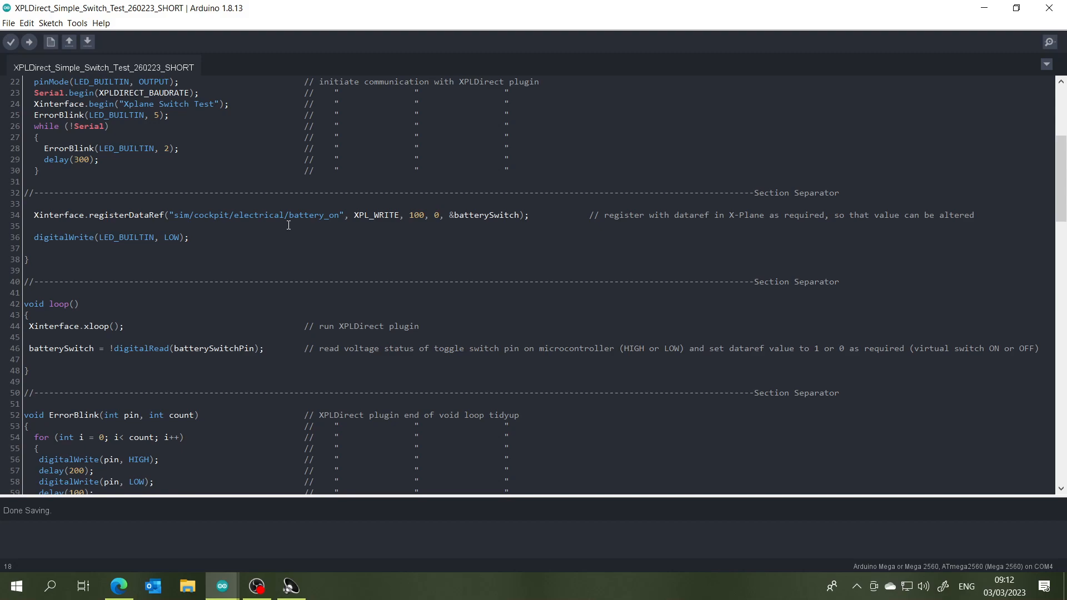
{"action": "scroll", "scroll_direction": "up", "scroll_amount": 3}
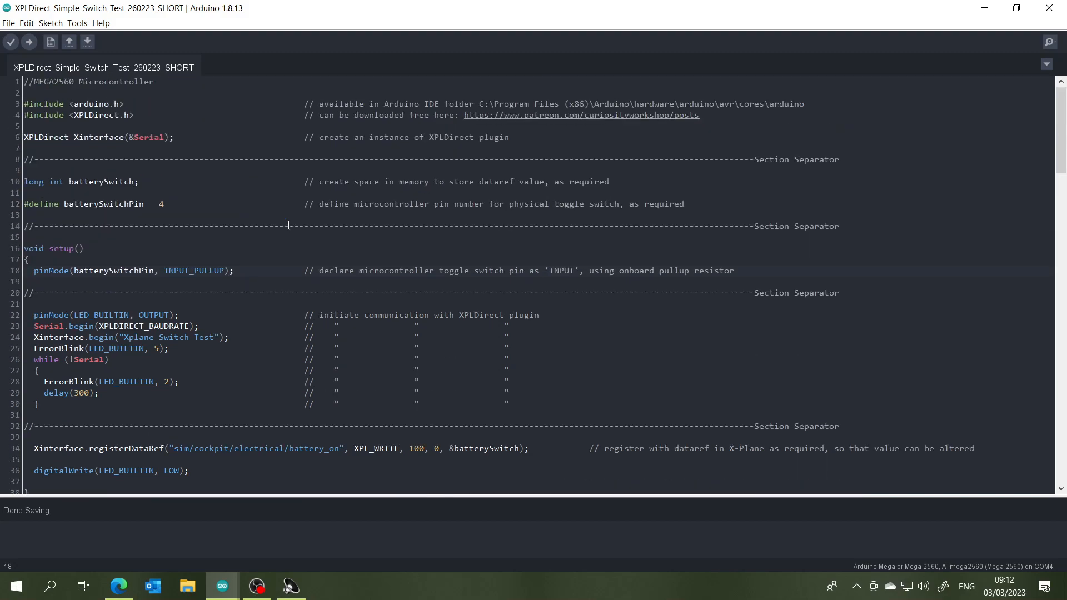
{"action": "mouse_move", "coordinate": [183, 117]}
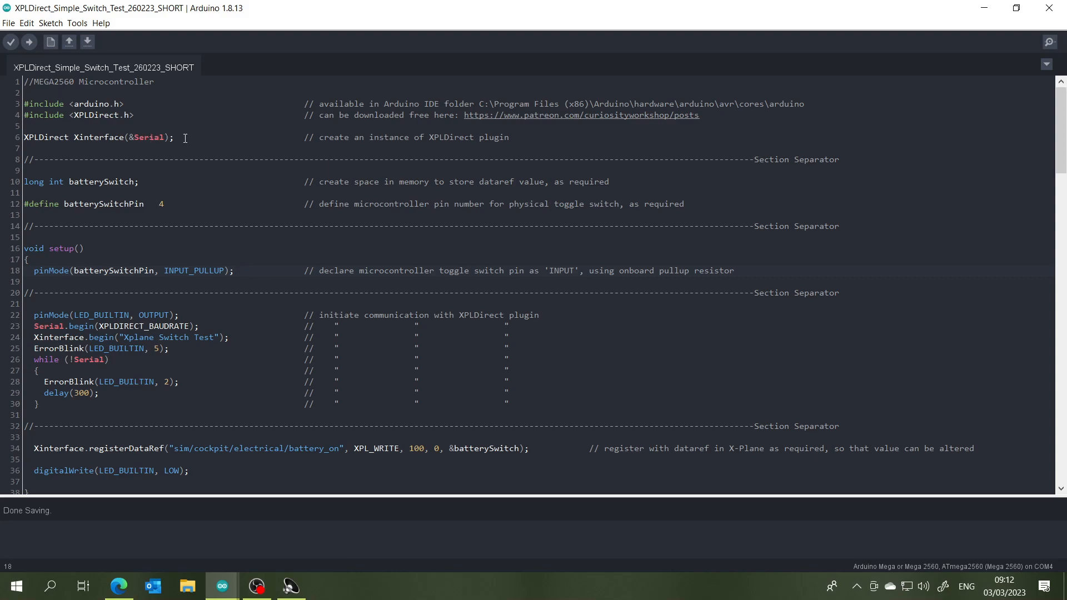
{"action": "scroll", "scroll_direction": "down", "scroll_amount": 3}
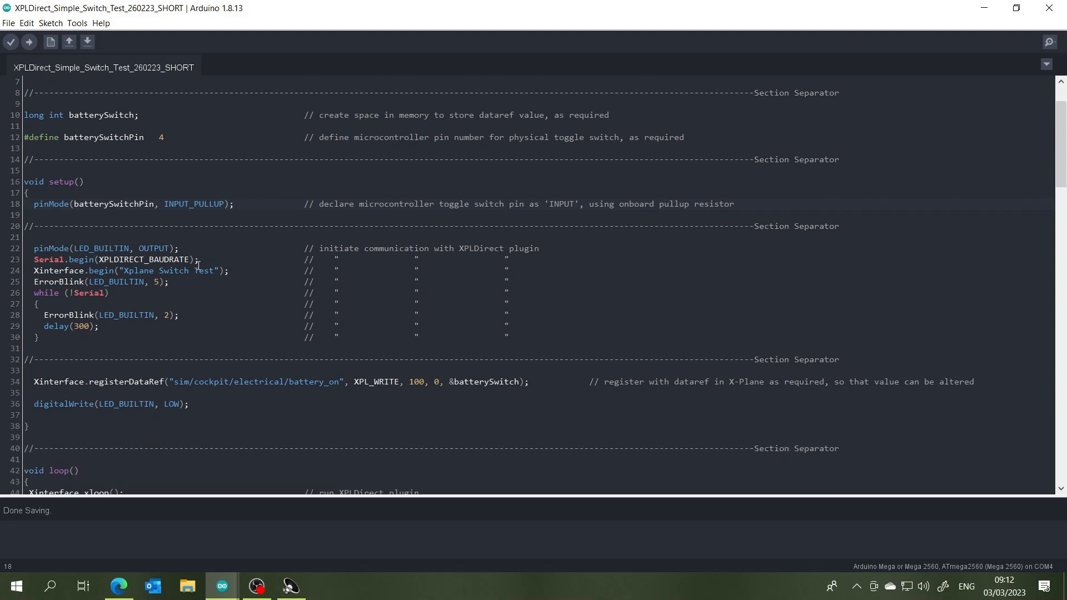
{"action": "scroll", "scroll_direction": "down", "scroll_amount": 3}
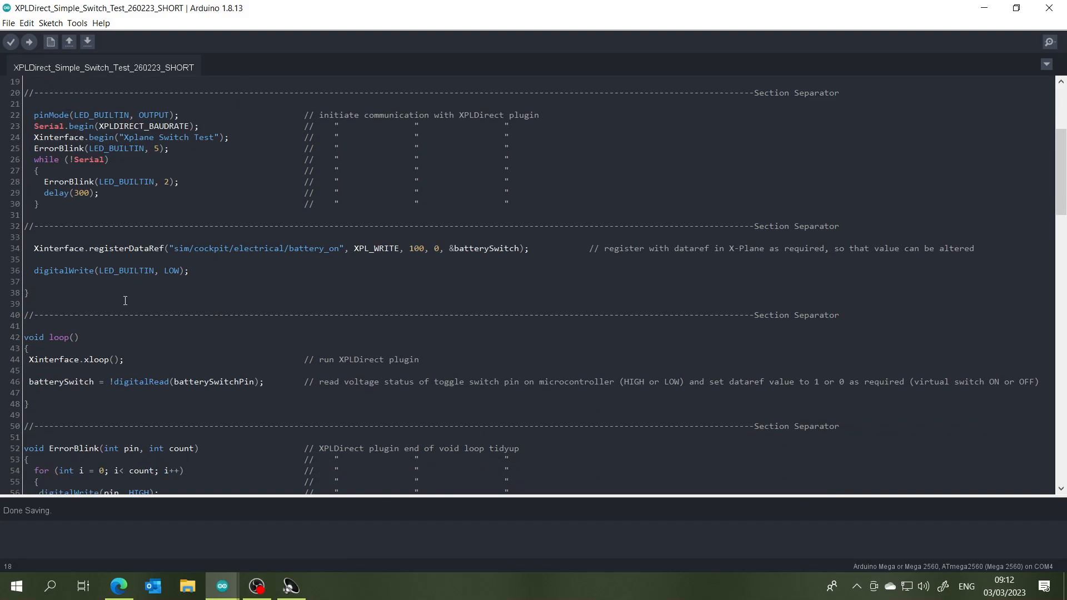
{"action": "scroll", "scroll_direction": "down", "scroll_amount": 3}
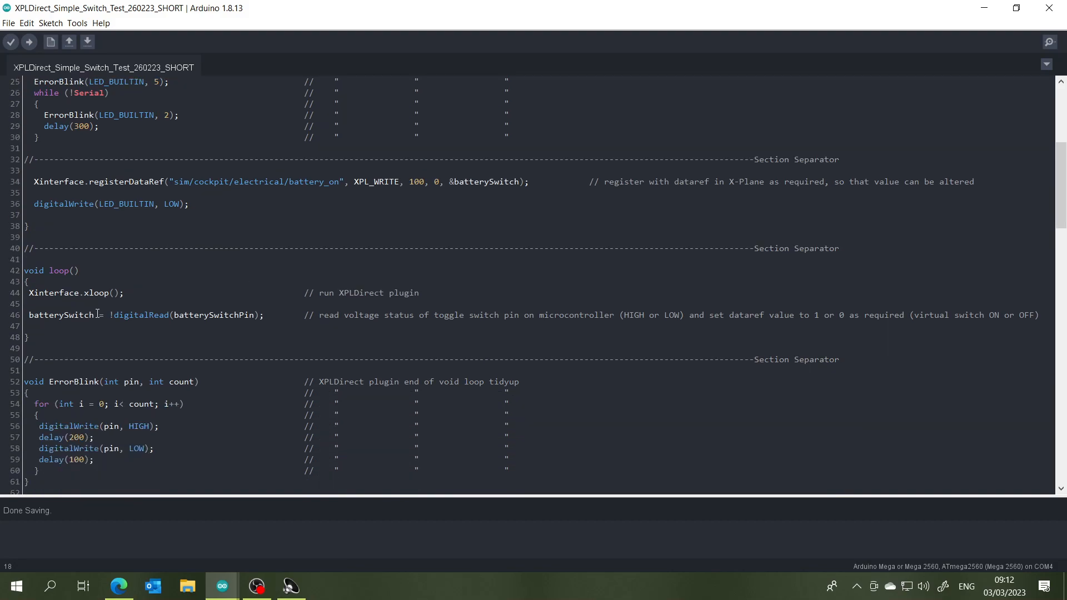
{"action": "scroll", "scroll_direction": "down", "scroll_amount": 3}
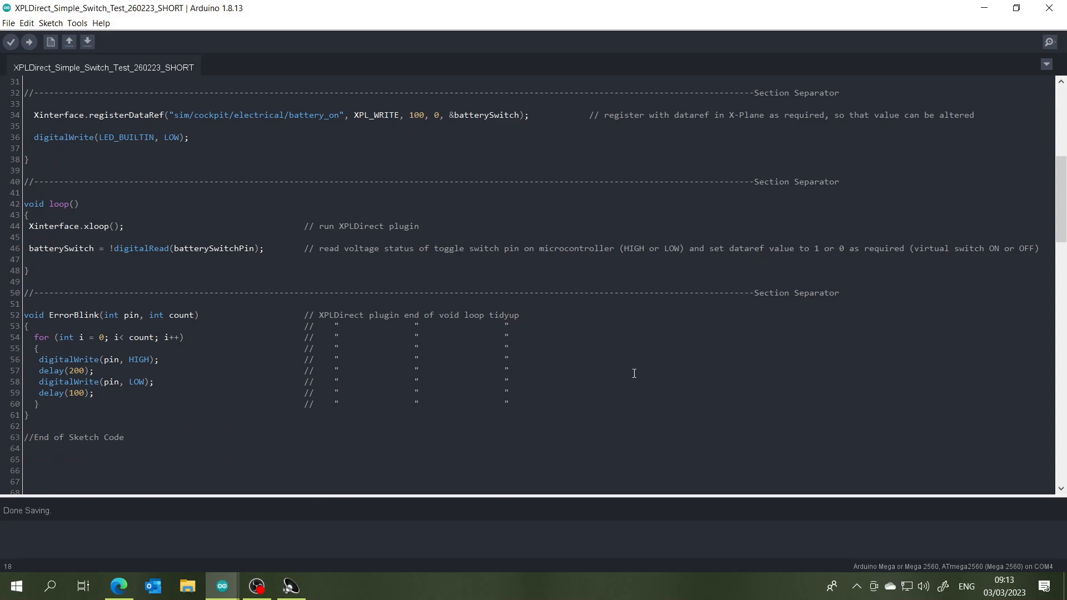
{"action": "mouse_move", "coordinate": [636, 349]}
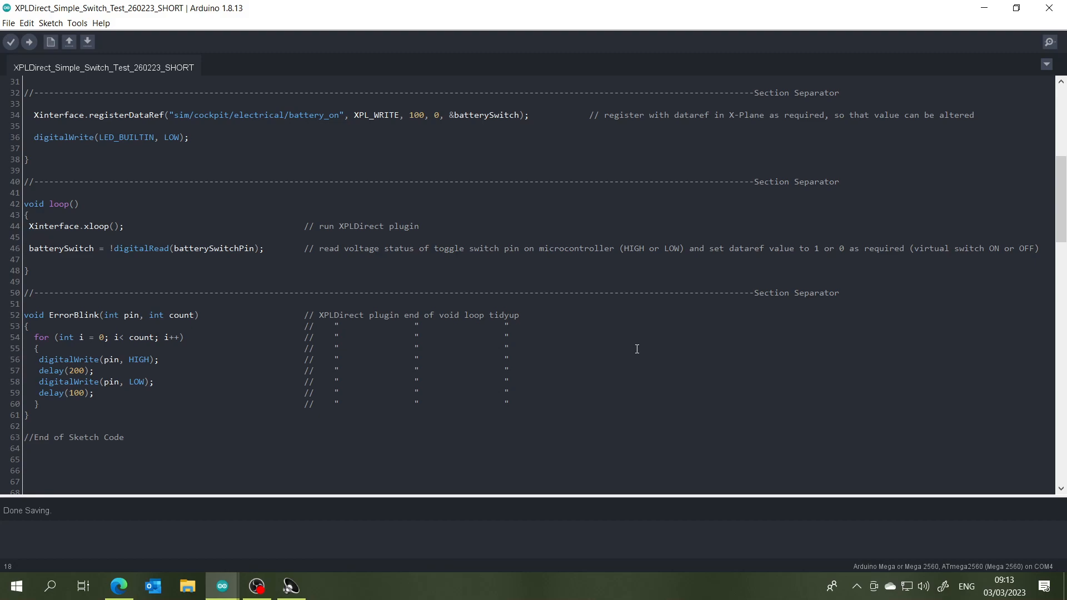
{"action": "mouse_move", "coordinate": [310, 323]}
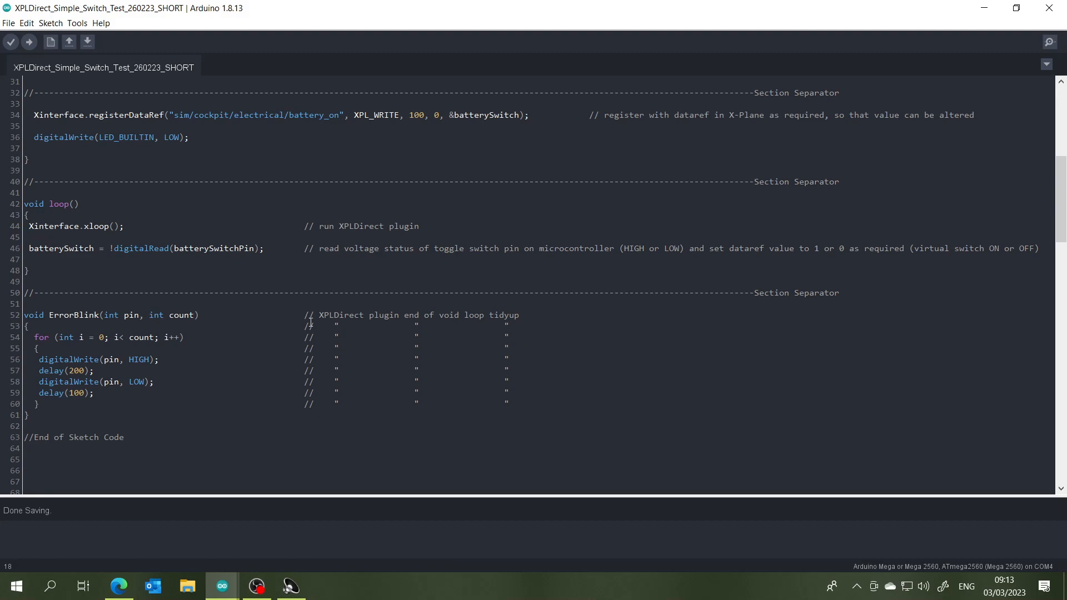
{"action": "mouse_move", "coordinate": [566, 350]}
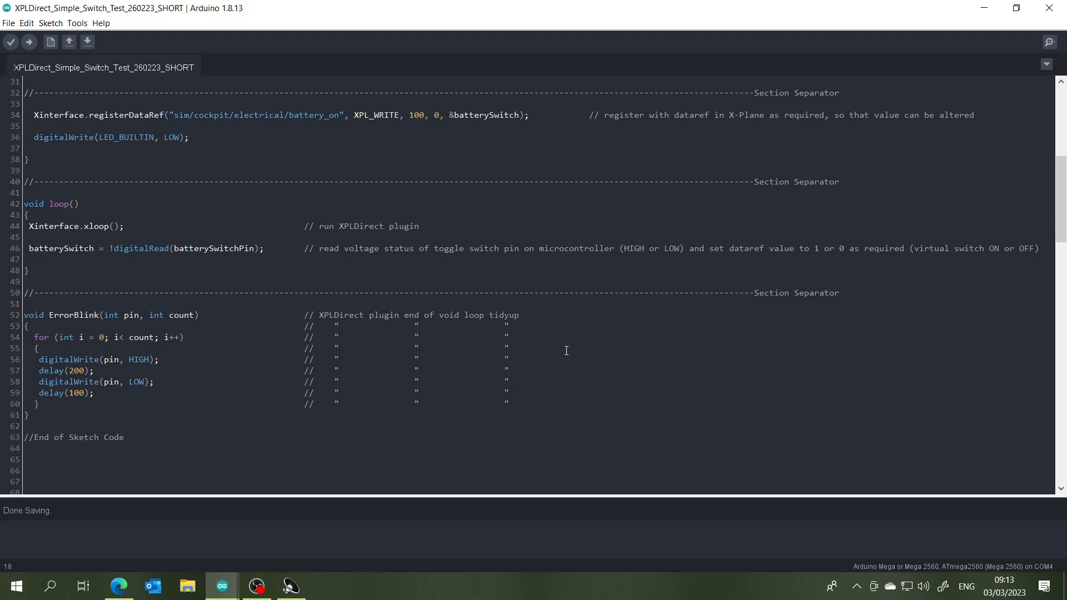
{"action": "scroll", "scroll_direction": "up", "scroll_amount": 3}
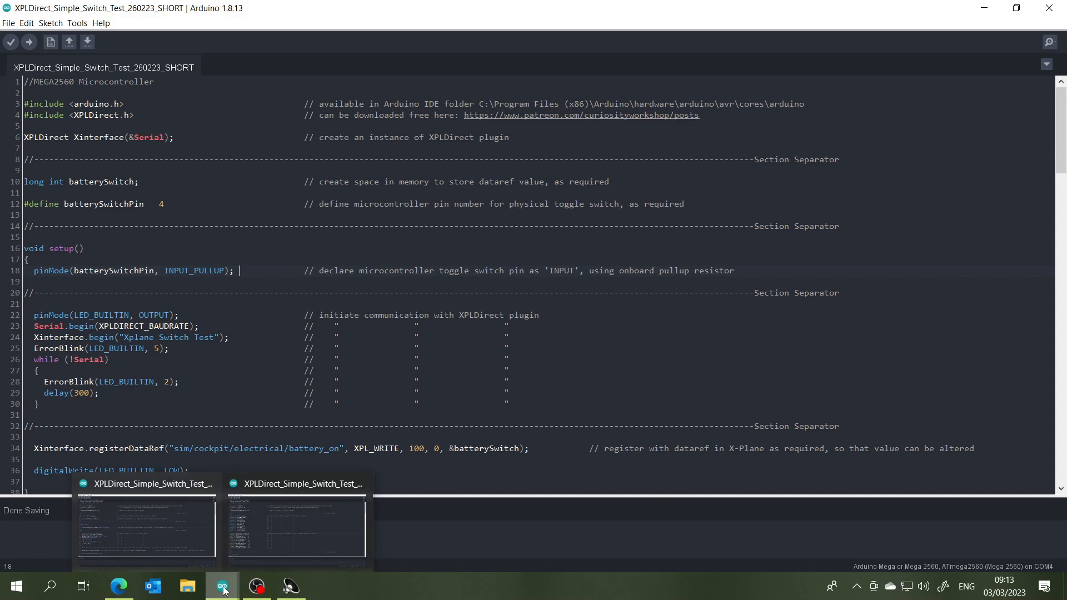
{"action": "mouse_move", "coordinate": [269, 524]}
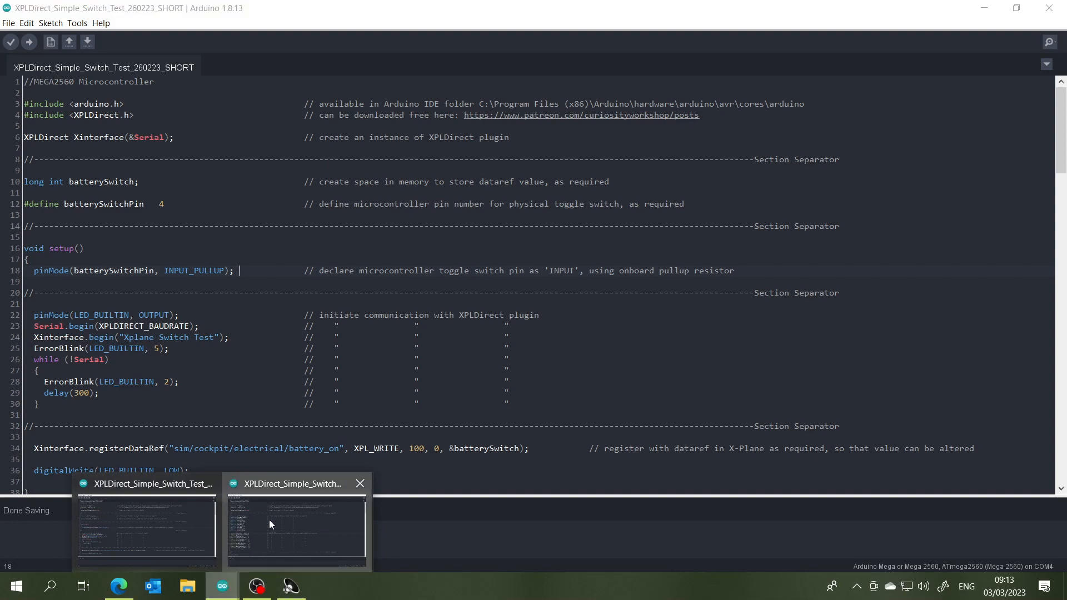
Switch to the full eleven-switch XPLDirect_Simple_Switch_Test_260223 sketch and scan through it.
{"action": "left_click", "coordinate": [297, 527]}
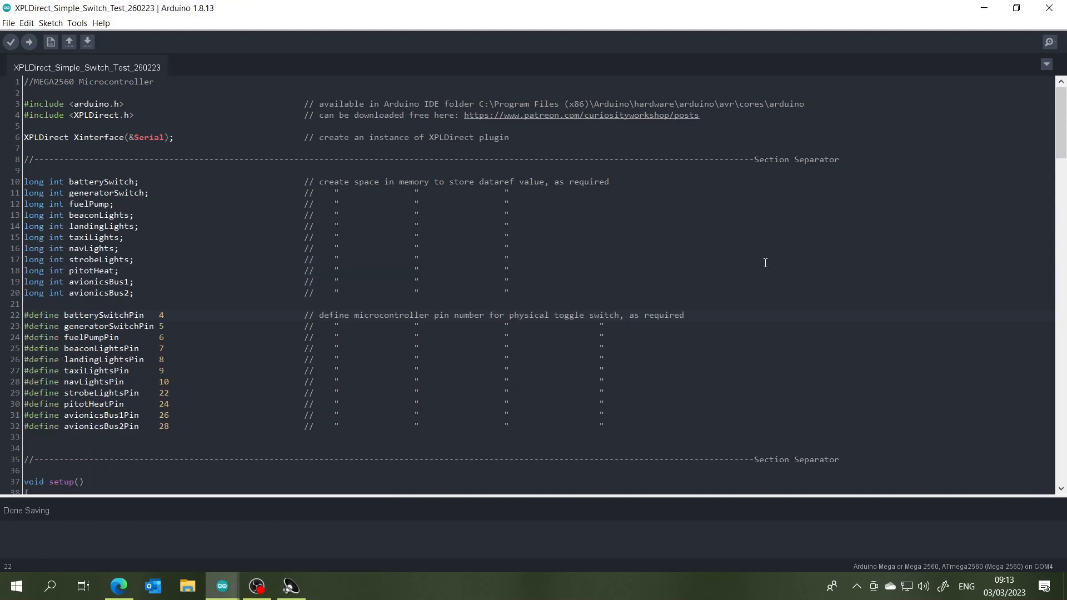
{"action": "mouse_move", "coordinate": [760, 265]}
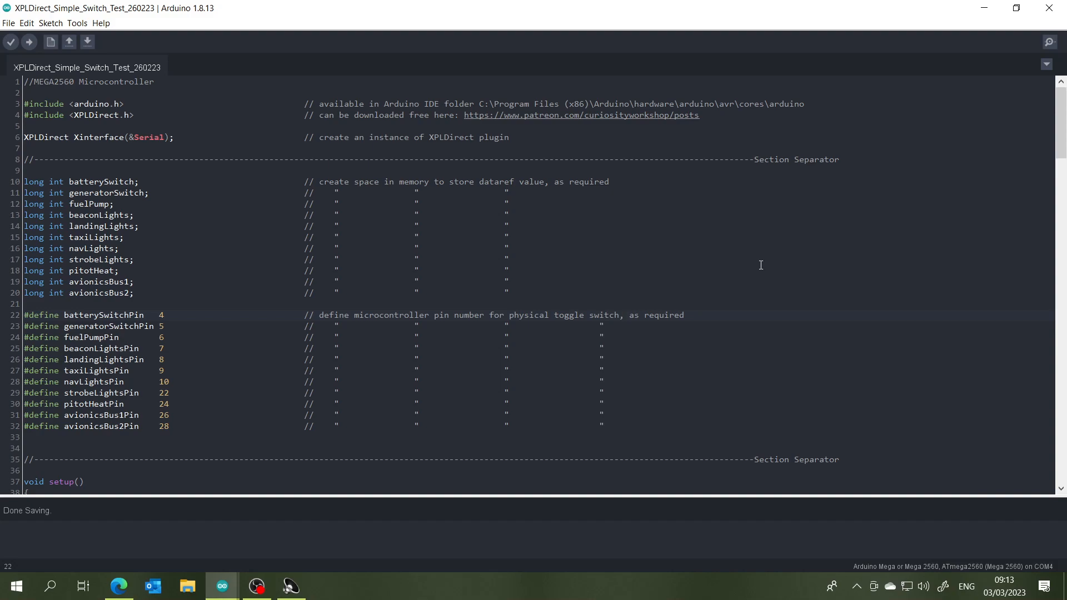
{"action": "mouse_move", "coordinate": [420, 105]}
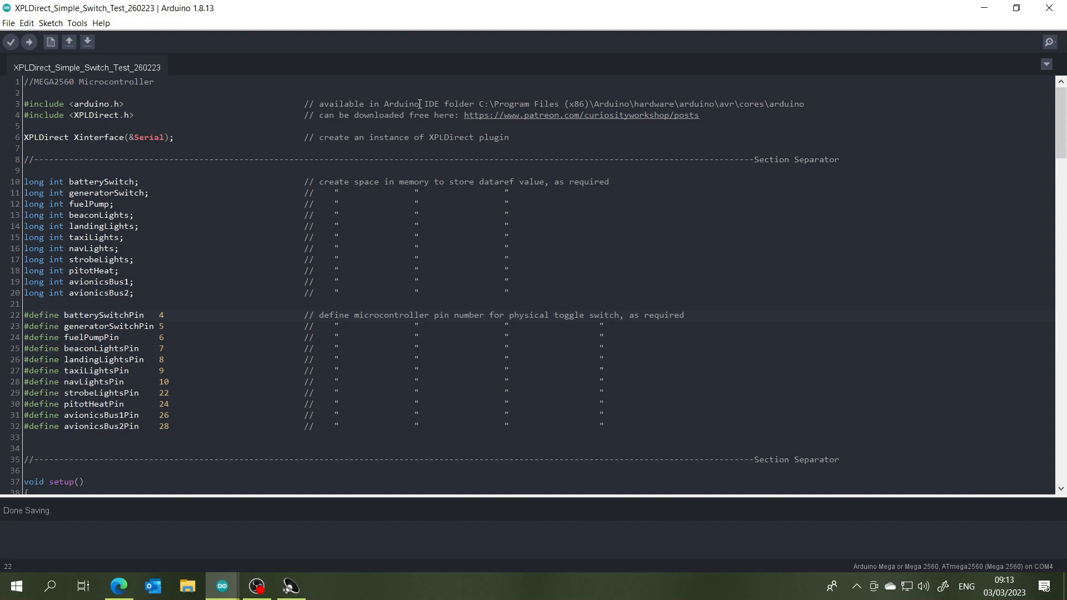
{"action": "scroll", "scroll_direction": "down", "scroll_amount": 3}
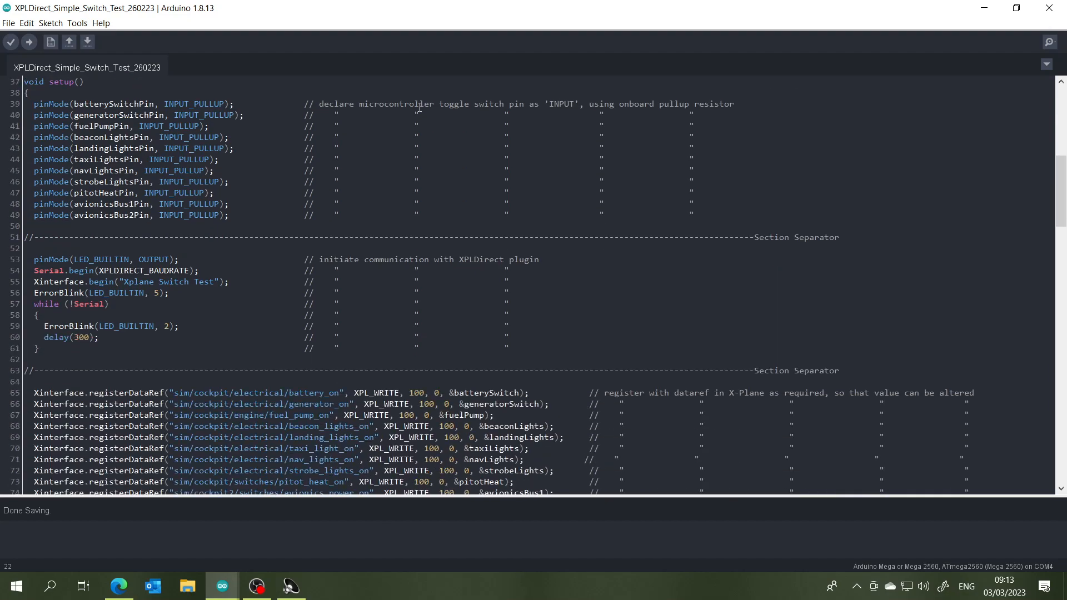
{"action": "scroll", "scroll_direction": "down", "scroll_amount": 3}
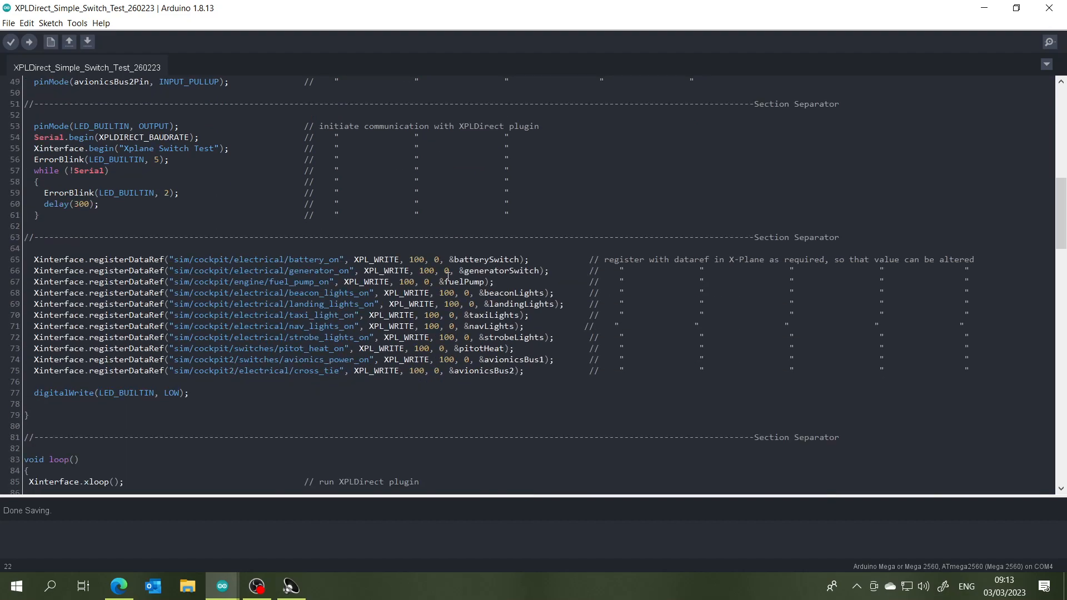
{"action": "scroll", "scroll_direction": "down", "scroll_amount": 3}
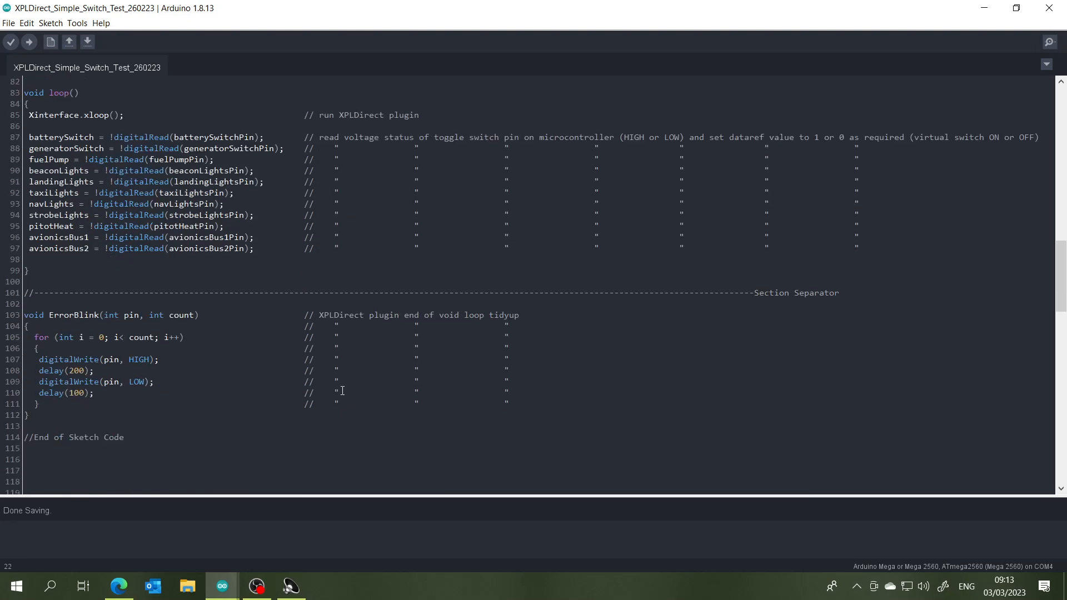
{"action": "scroll", "scroll_direction": "up", "scroll_amount": 3}
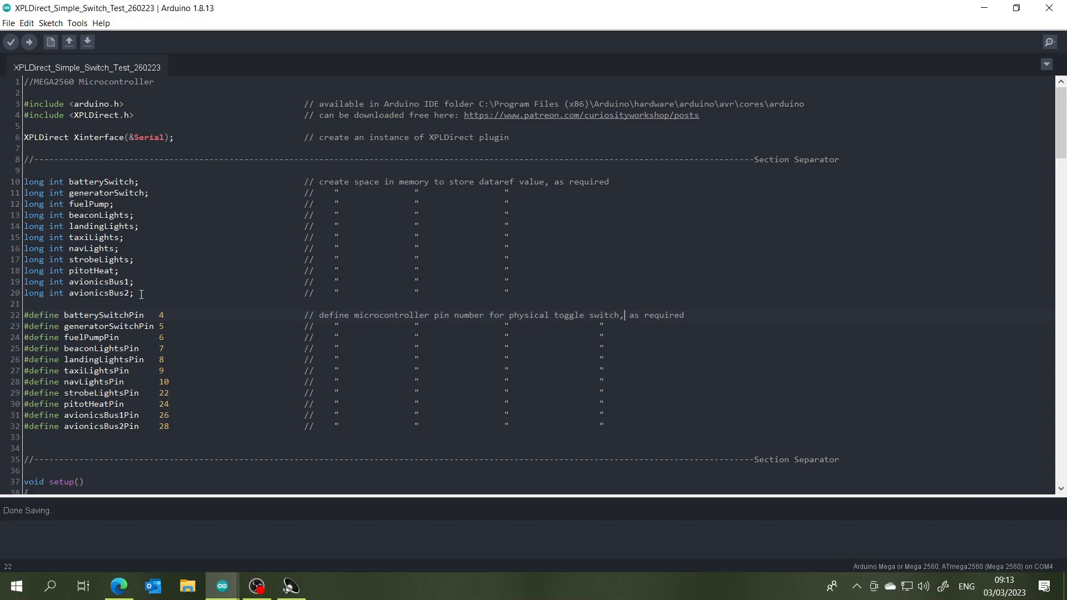
{"action": "mouse_move", "coordinate": [193, 202]}
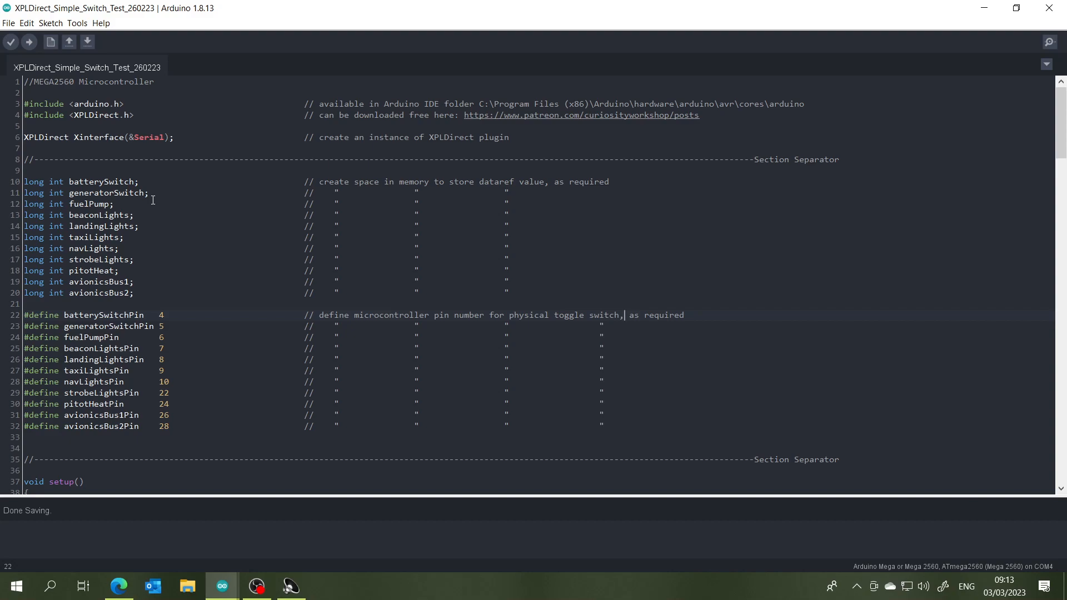
{"action": "mouse_move", "coordinate": [140, 243]}
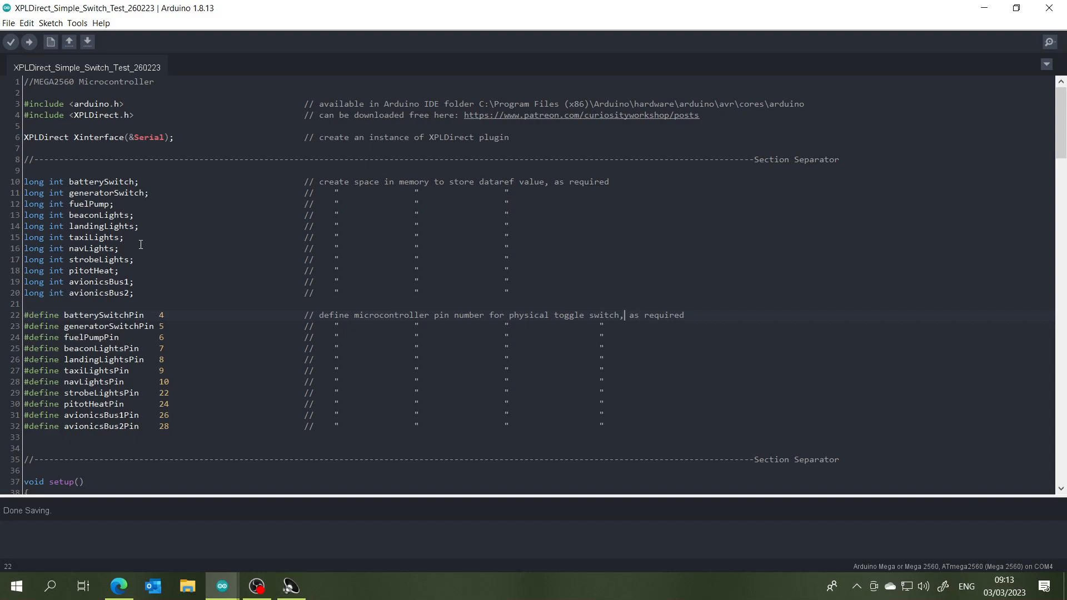
{"action": "mouse_move", "coordinate": [154, 267]}
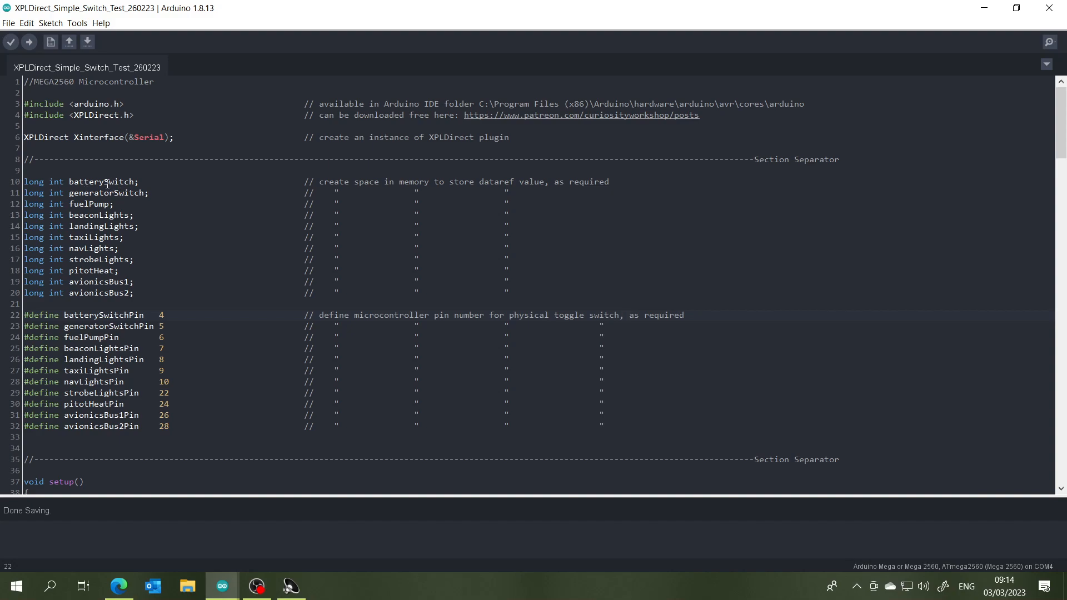
{"action": "mouse_move", "coordinate": [215, 198]}
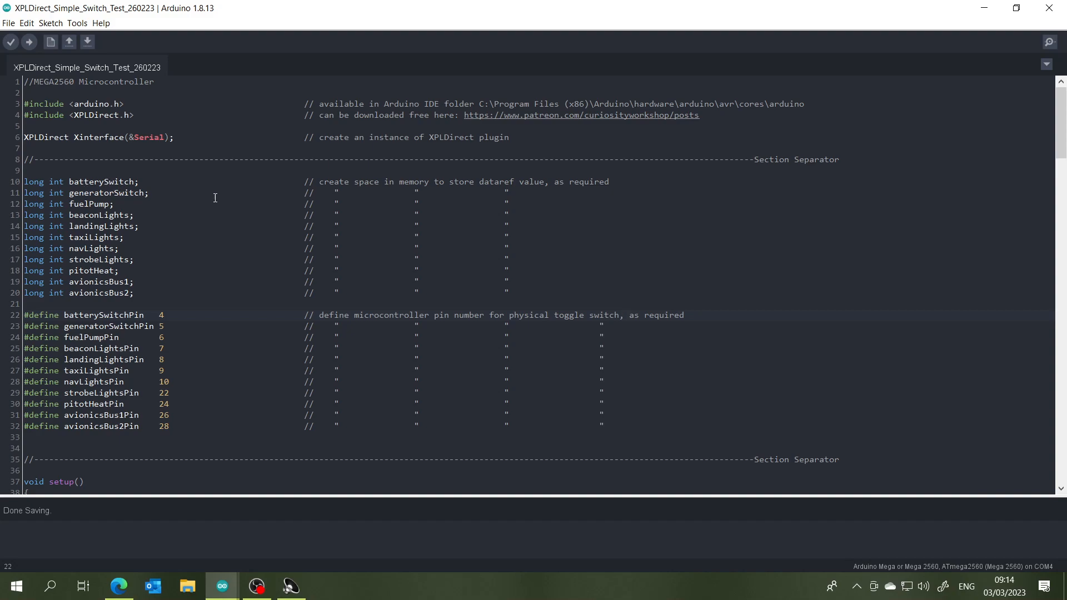
Scroll setup() past the eleven INPUT_PULLUP pinMode lines to the Xinterface.registerDataRef calls.
{"action": "scroll", "scroll_direction": "down", "scroll_amount": 3}
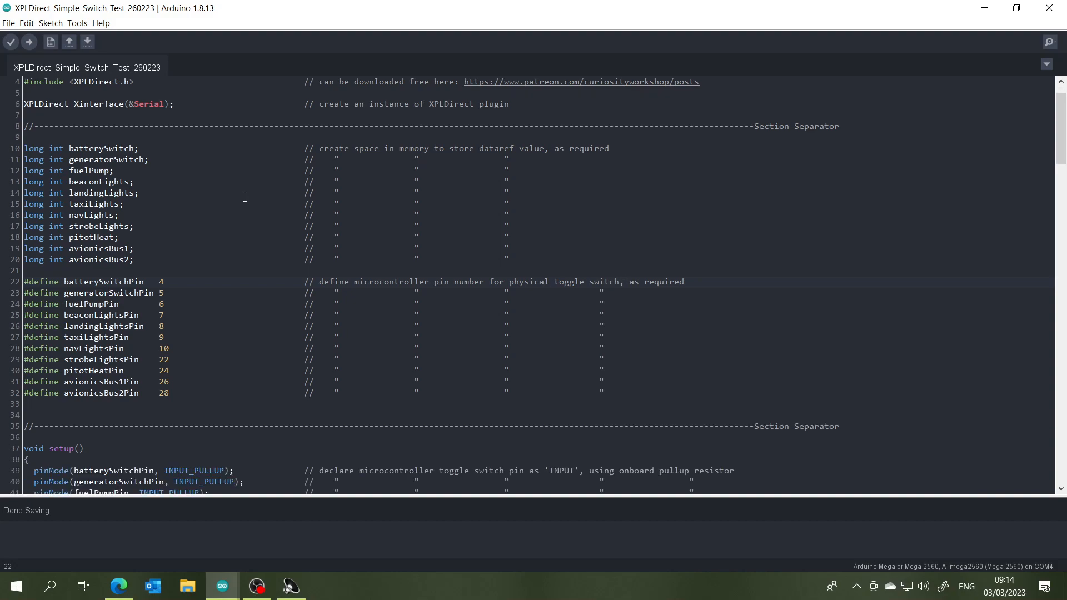
{"action": "scroll", "scroll_direction": "down", "scroll_amount": 3}
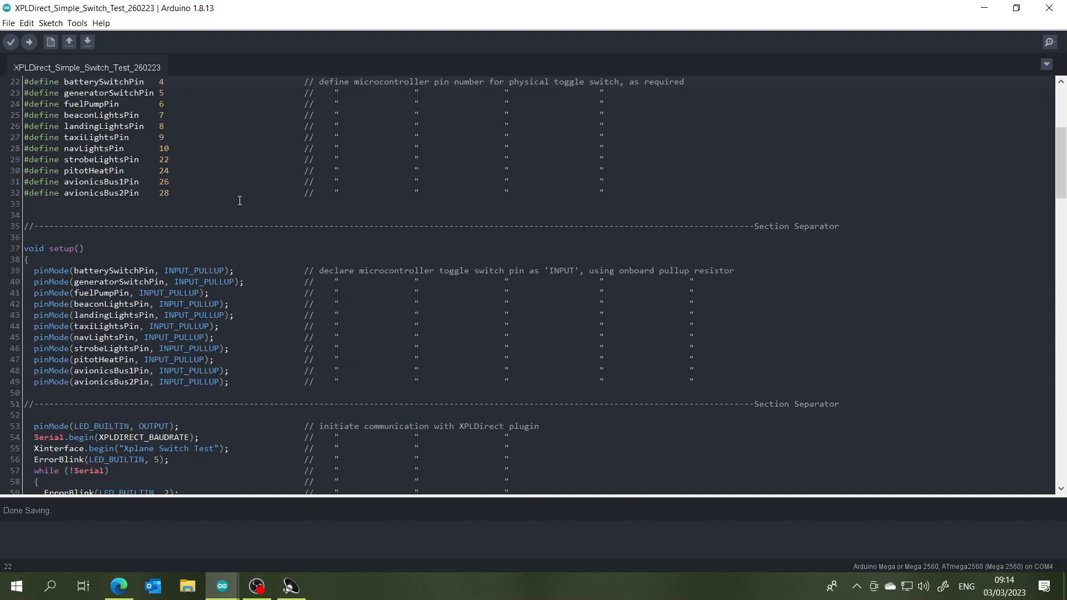
{"action": "mouse_move", "coordinate": [240, 293]}
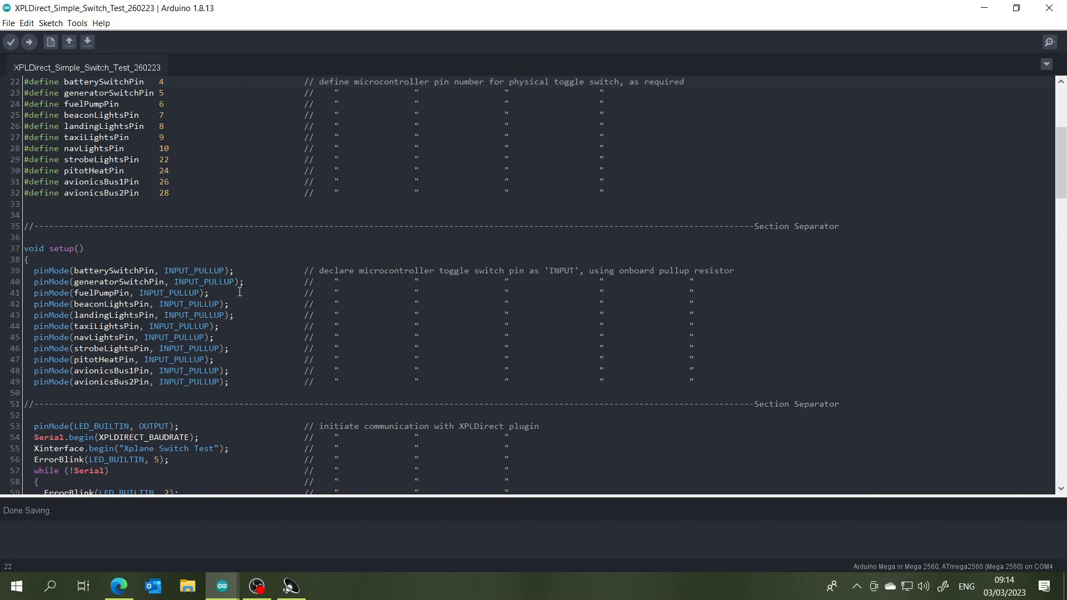
{"action": "mouse_move", "coordinate": [270, 320]}
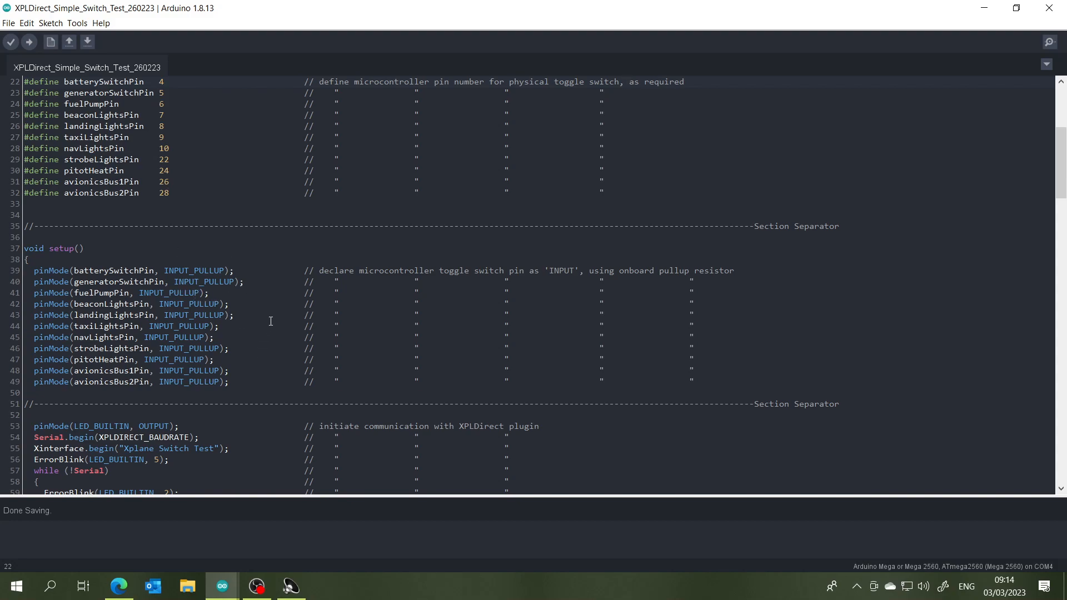
{"action": "scroll", "scroll_direction": "down", "scroll_amount": 3}
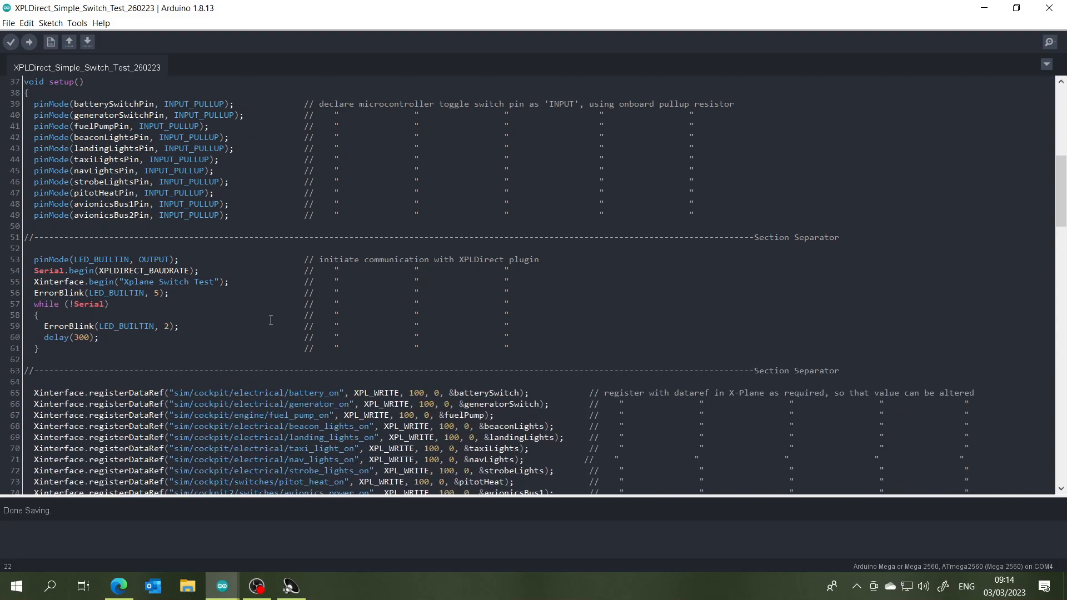
{"action": "scroll", "scroll_direction": "down", "scroll_amount": 3}
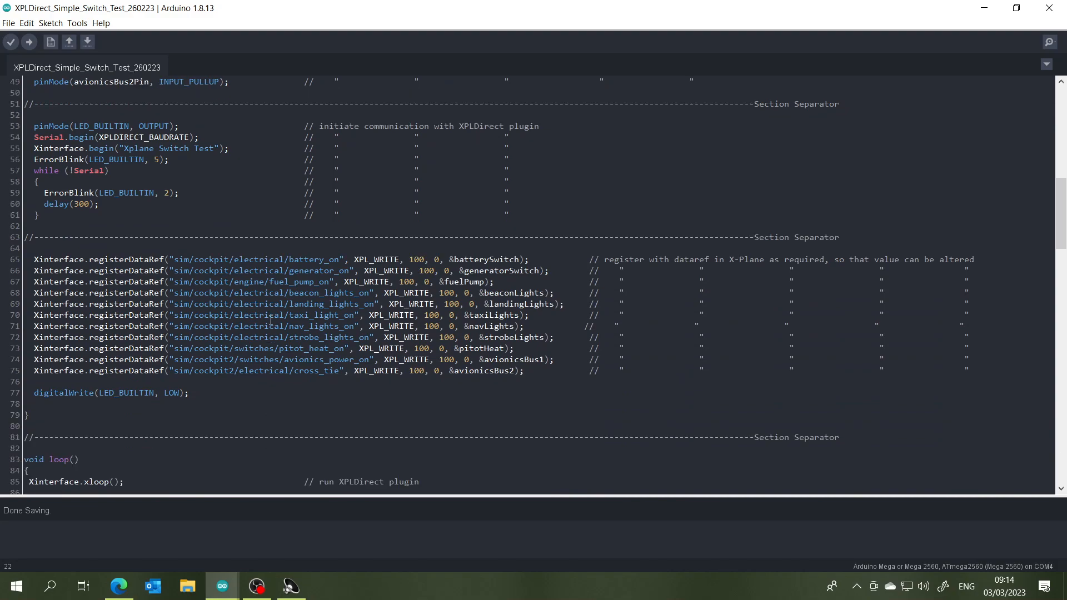
{"action": "mouse_move", "coordinate": [128, 276]}
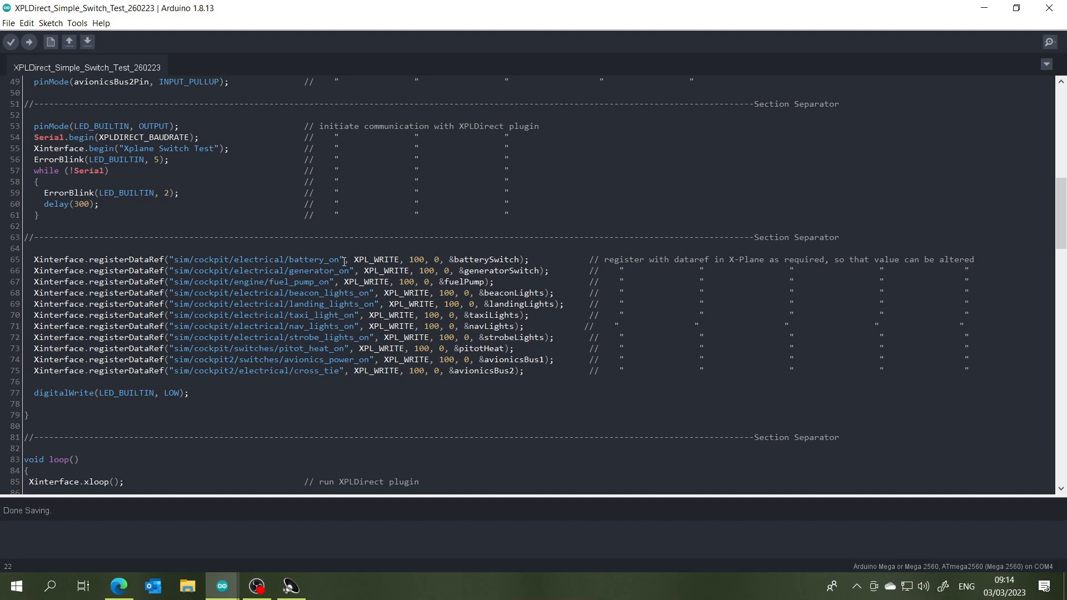
{"action": "mouse_move", "coordinate": [337, 291]}
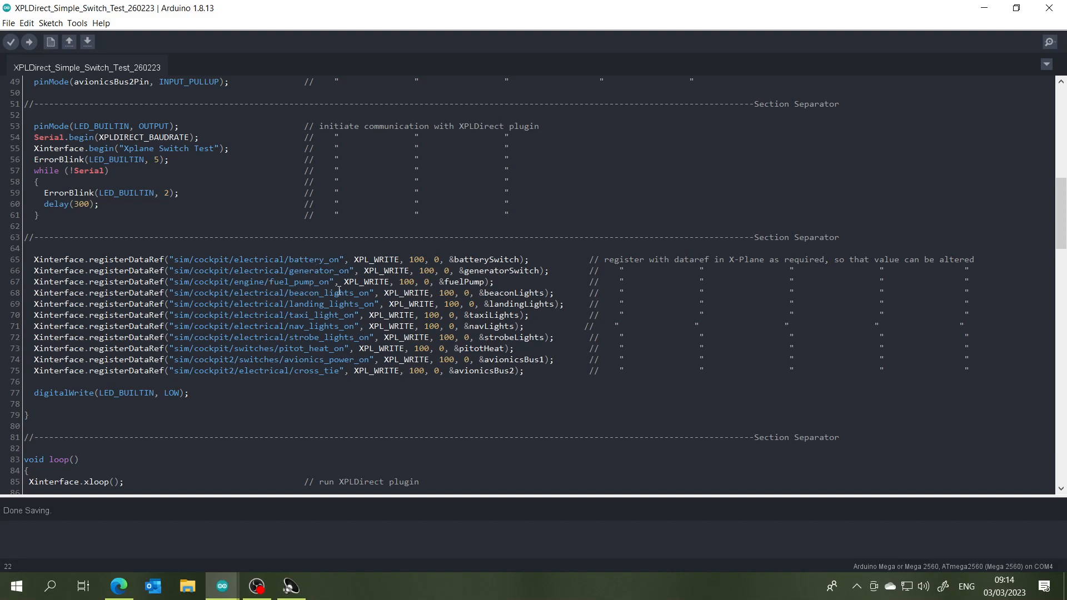
{"action": "mouse_move", "coordinate": [326, 399]}
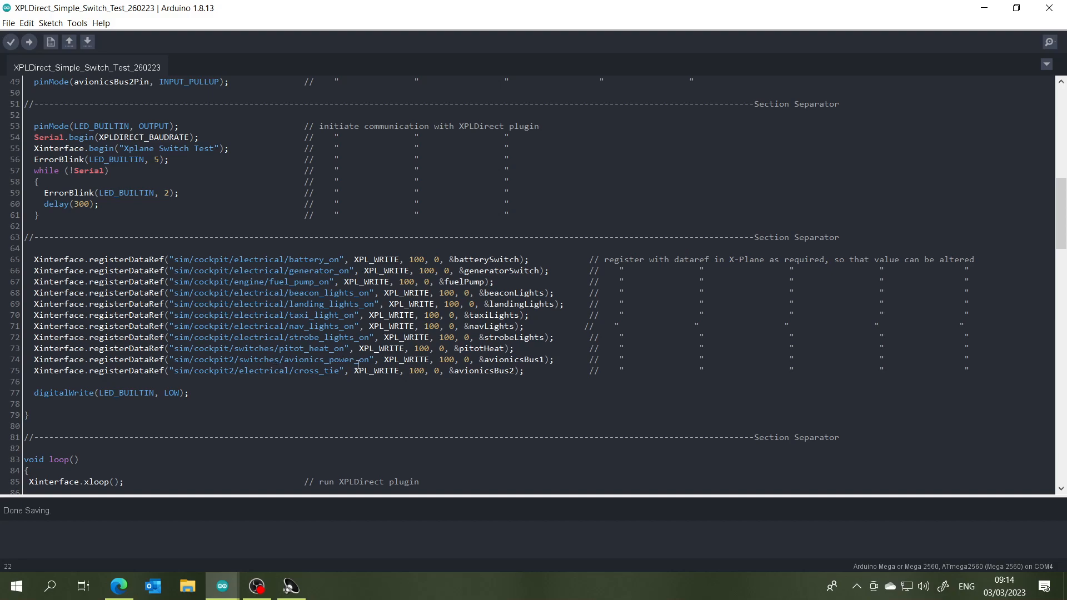
{"action": "scroll", "scroll_direction": "down", "scroll_amount": 3}
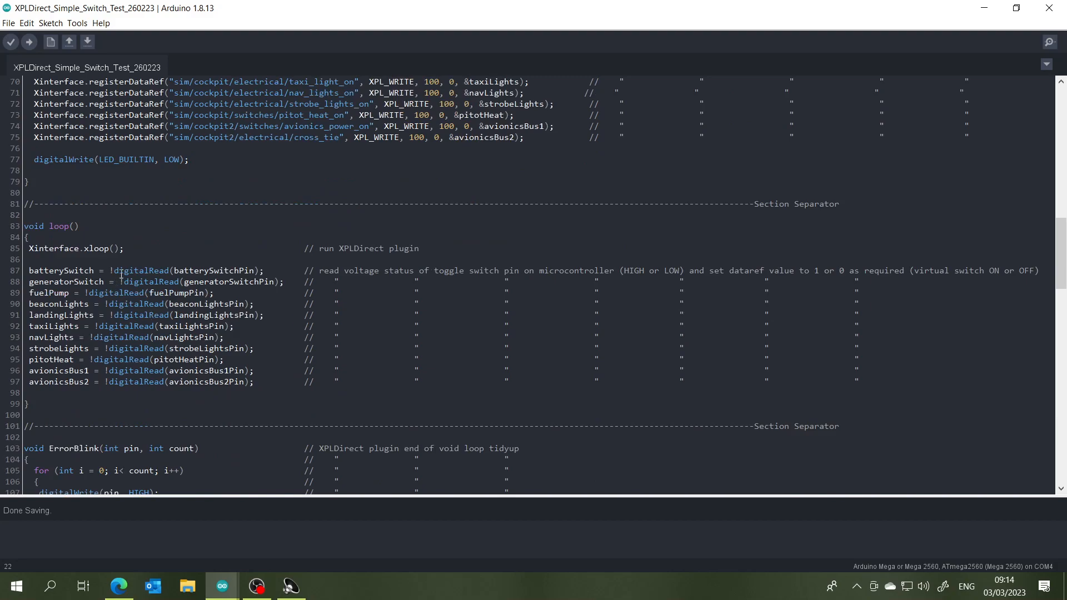
{"action": "mouse_move", "coordinate": [366, 272]}
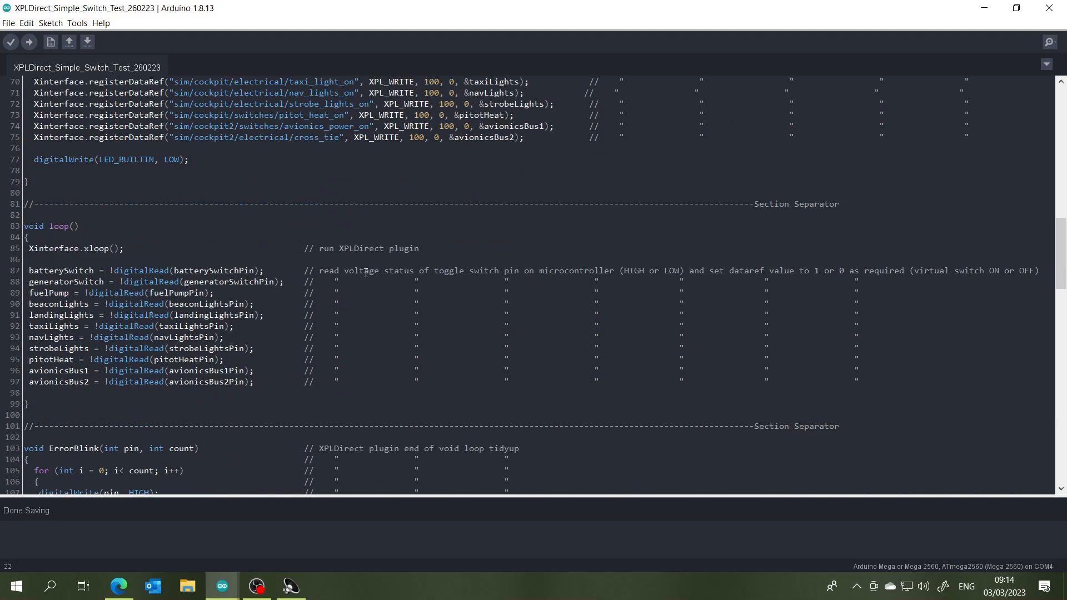
{"action": "scroll", "scroll_direction": "up", "scroll_amount": 3}
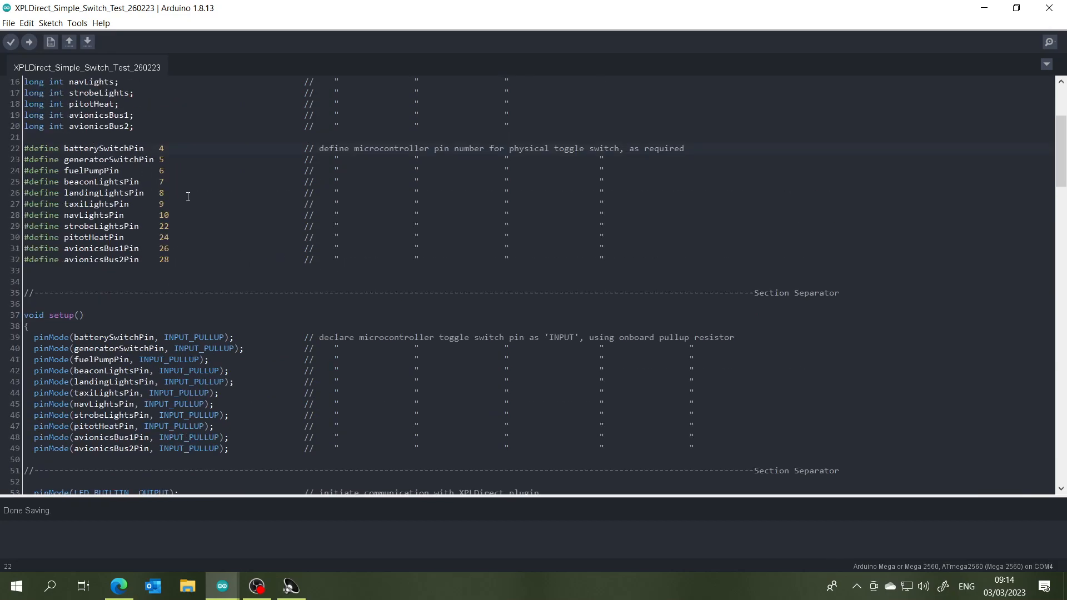
{"action": "scroll", "scroll_direction": "down", "scroll_amount": 3}
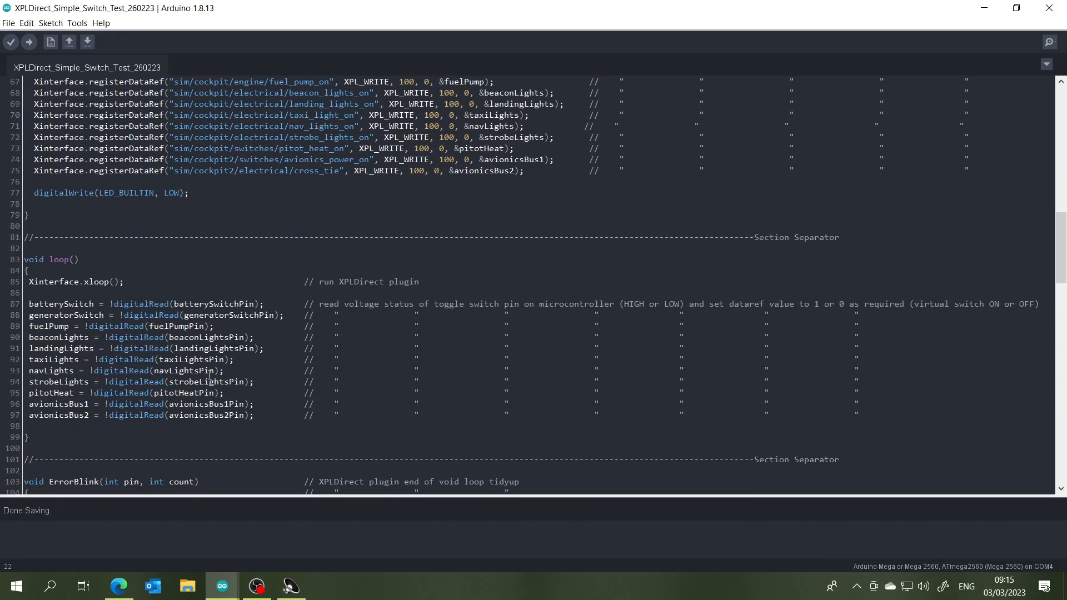
{"action": "mouse_move", "coordinate": [163, 304]}
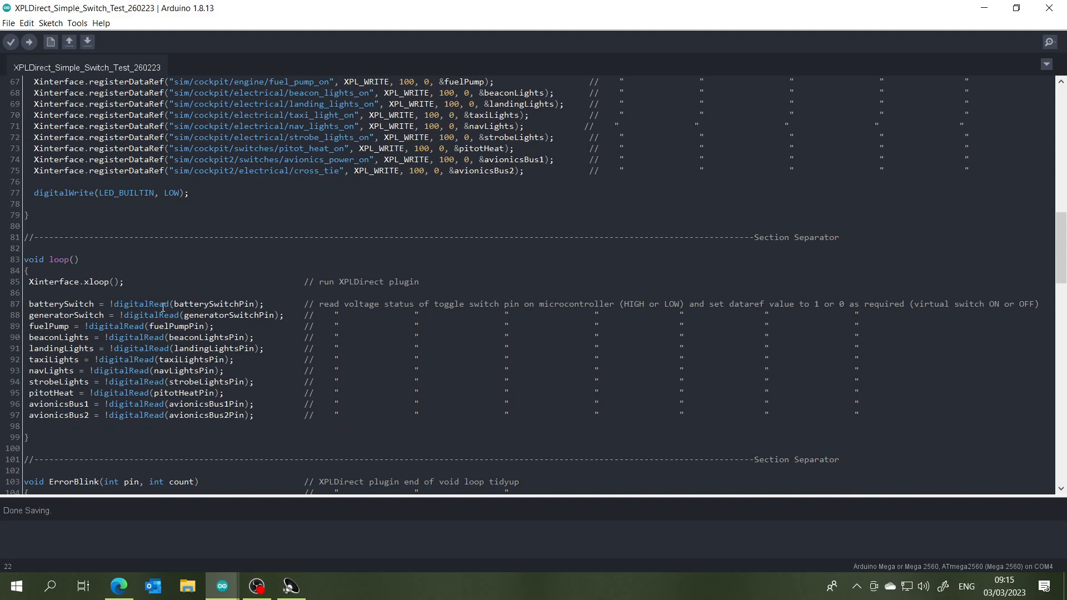
{"action": "mouse_move", "coordinate": [185, 305]}
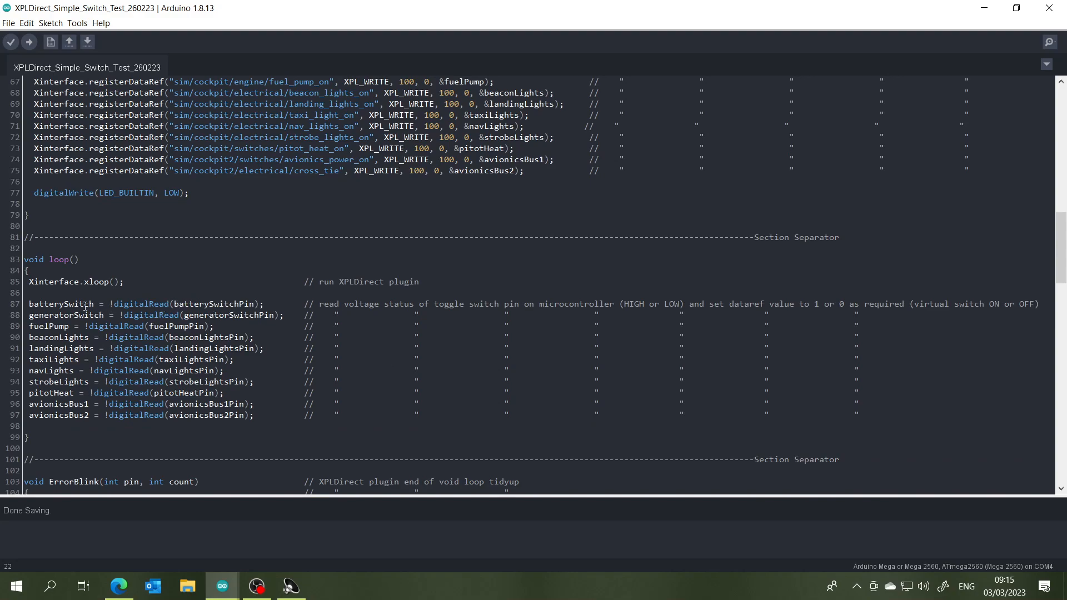
{"action": "scroll", "scroll_direction": "up", "scroll_amount": 3}
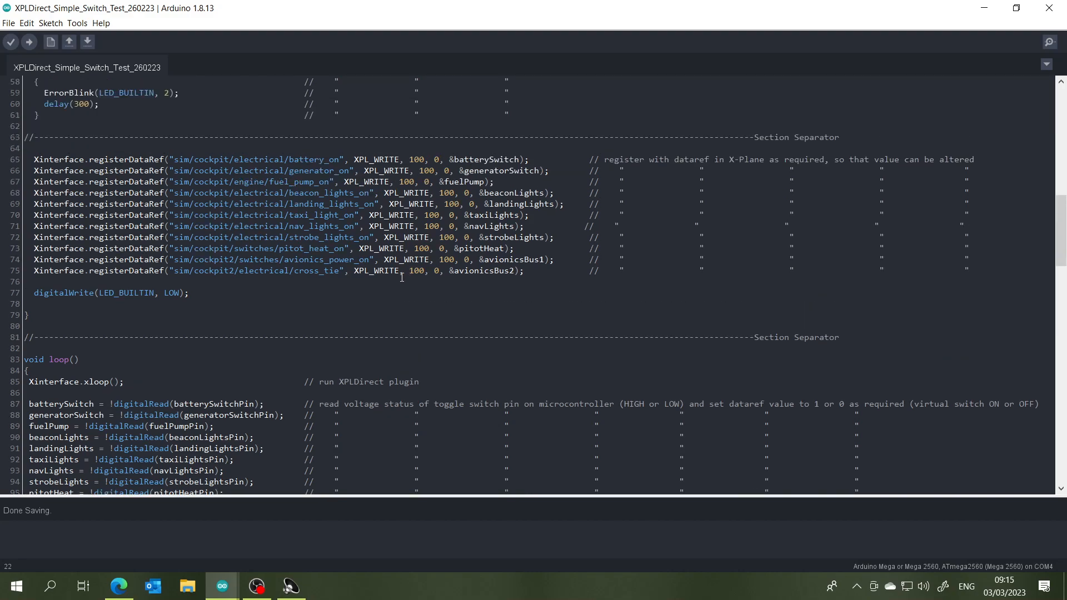
{"action": "mouse_move", "coordinate": [474, 284]}
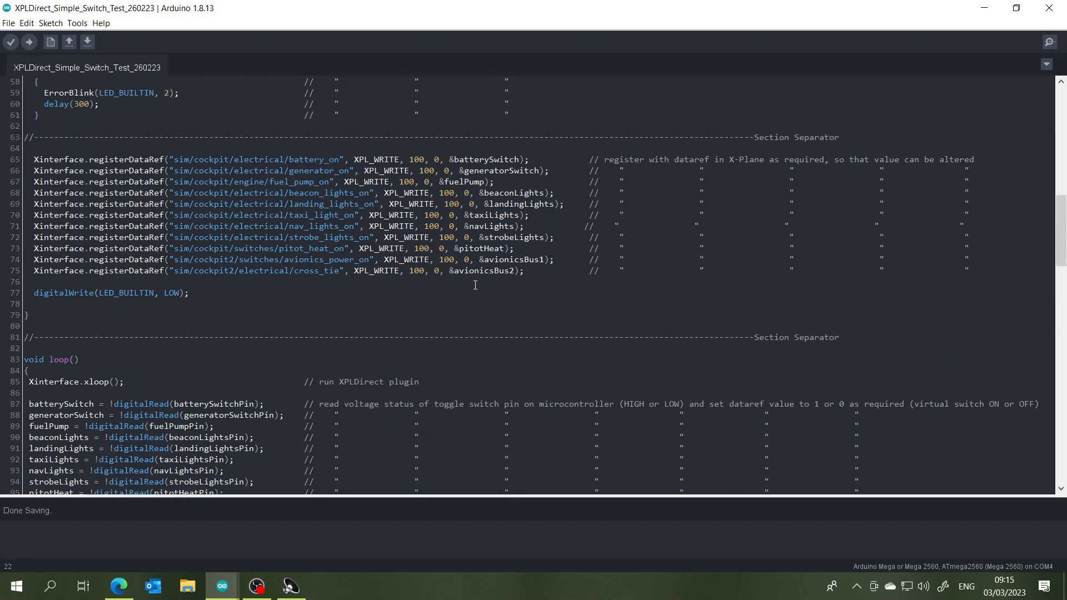